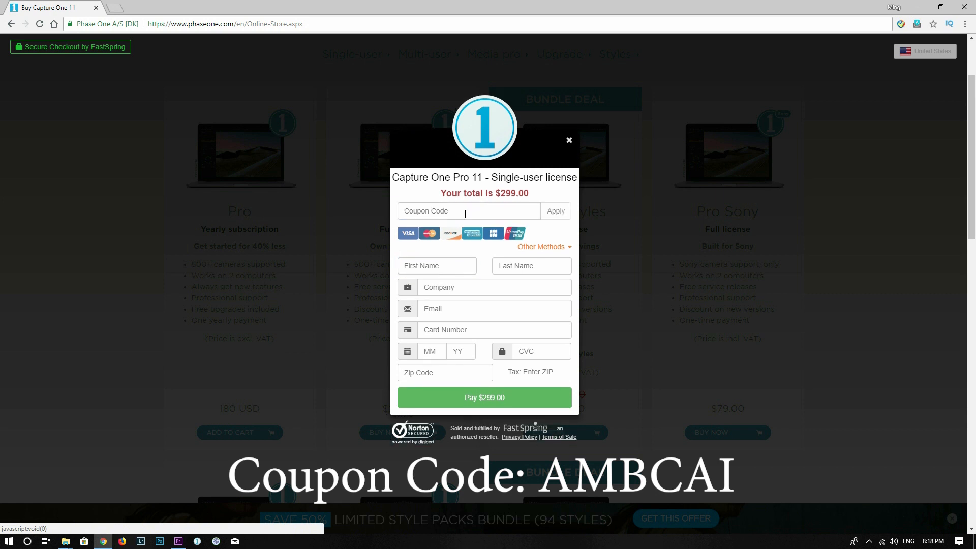
Apply coupon code AMBCAI so the Capture One Pro 11 total drops to $269.10.
{"action": "type", "text": "AMBCA"}
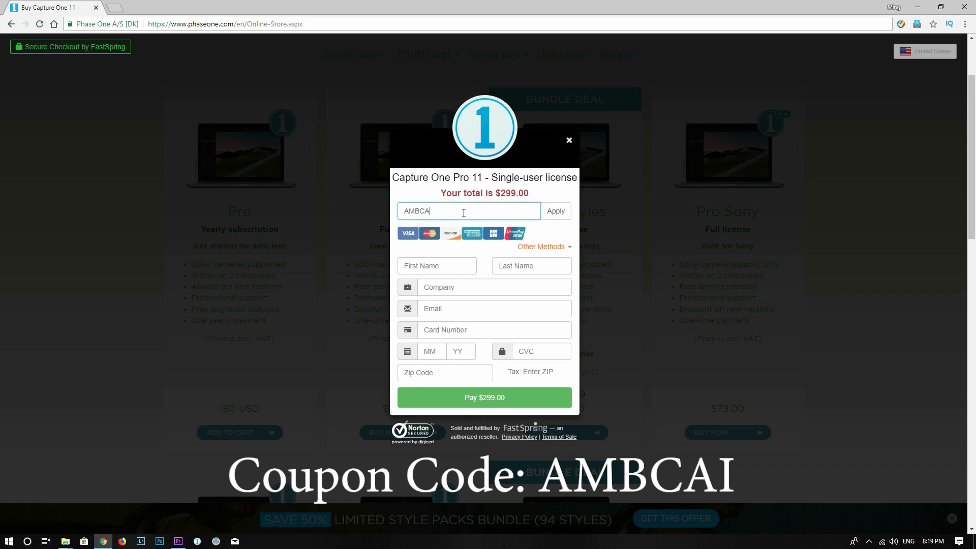
{"action": "left_click", "coordinate": [555, 210]}
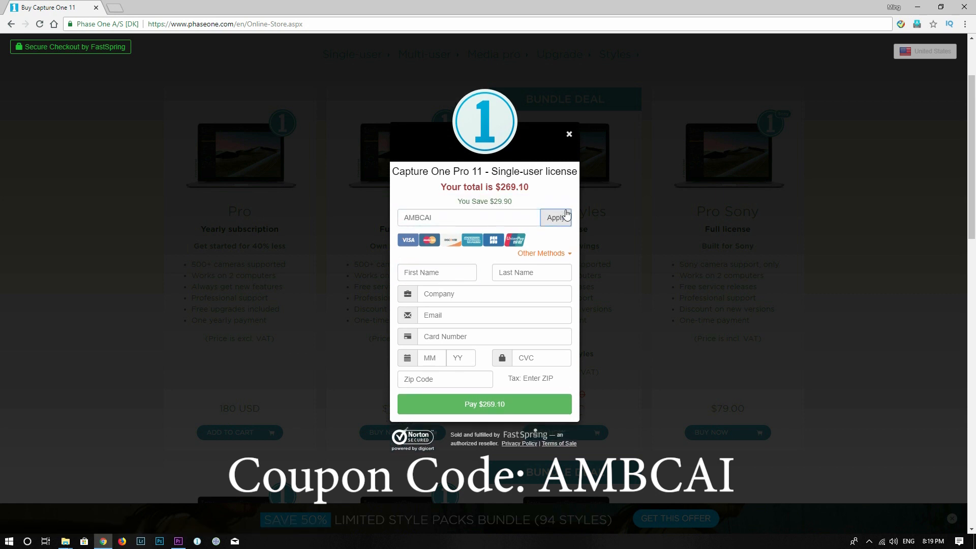
{"action": "mouse_move", "coordinate": [514, 218]}
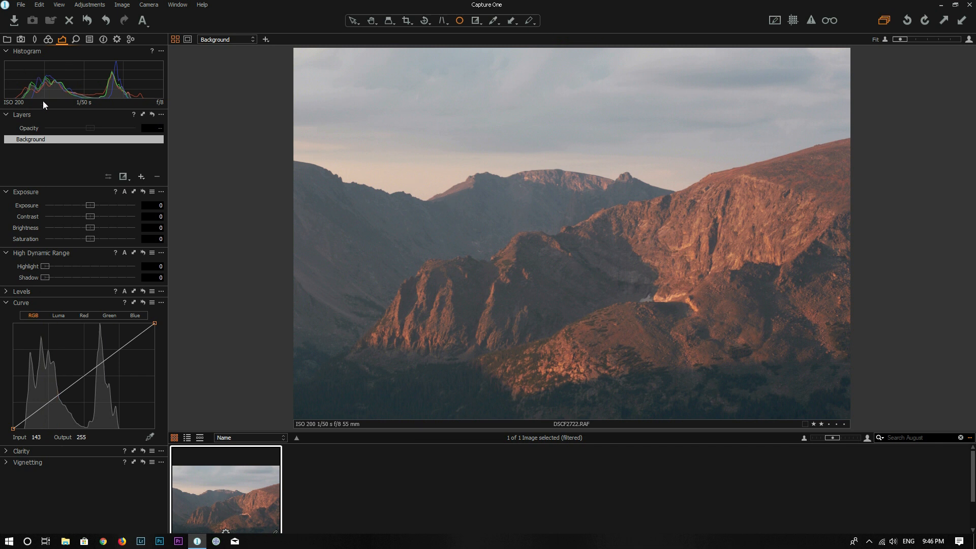
{"action": "mouse_move", "coordinate": [84, 139]}
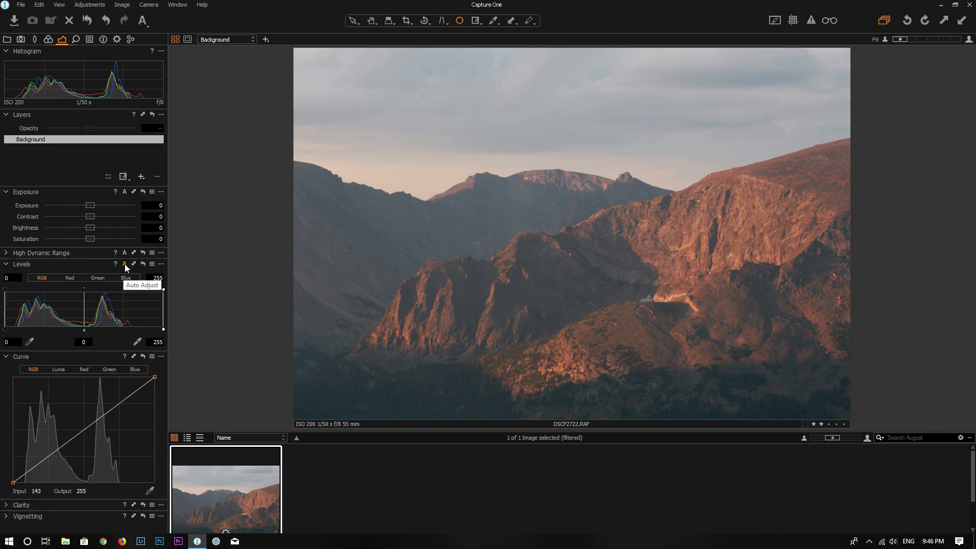
Auto Adjust Levels (black 25, white 201), then pull the midtones to -0.1.
{"action": "left_click", "coordinate": [125, 264]}
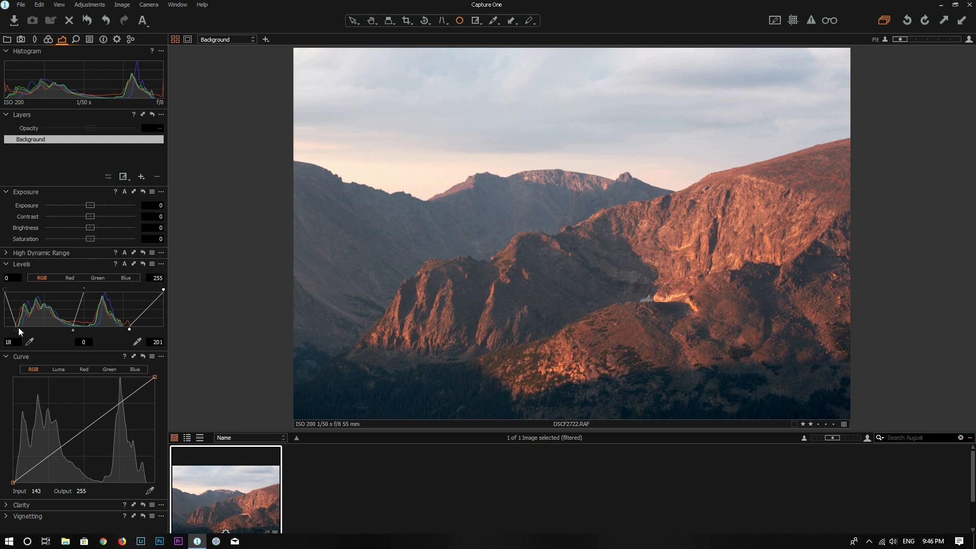
{"action": "mouse_move", "coordinate": [130, 332]}
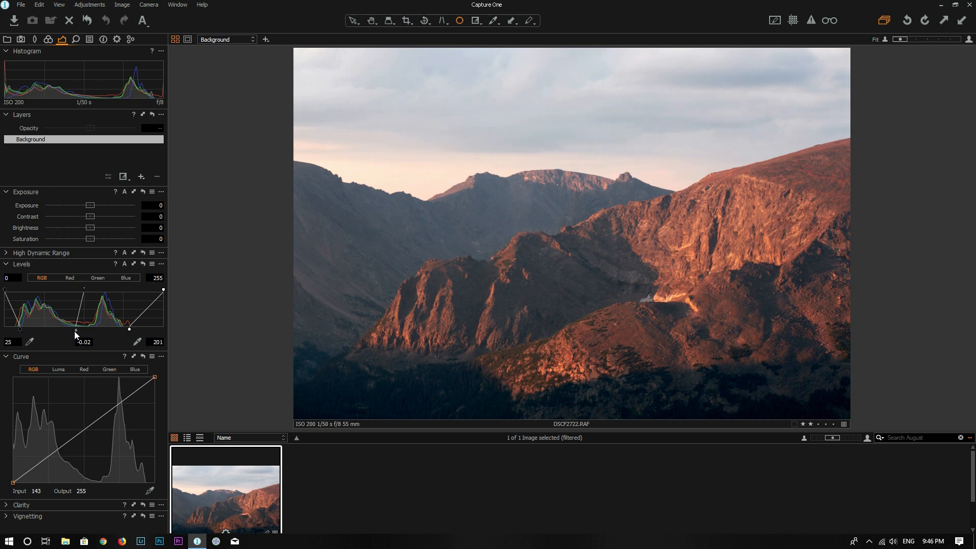
{"action": "left_click_drag", "start_coordinate": [76, 329], "coordinate": [80, 329]}
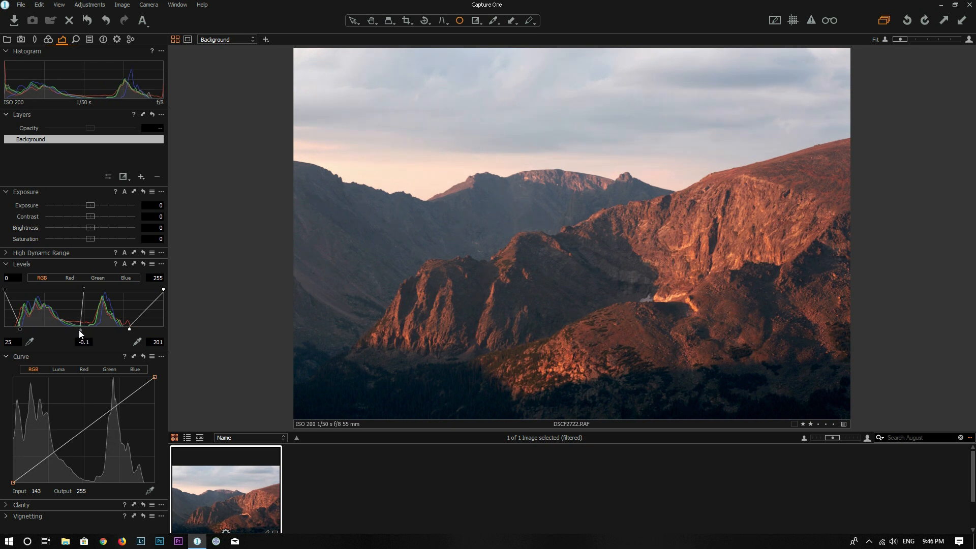
{"action": "mouse_move", "coordinate": [97, 369]}
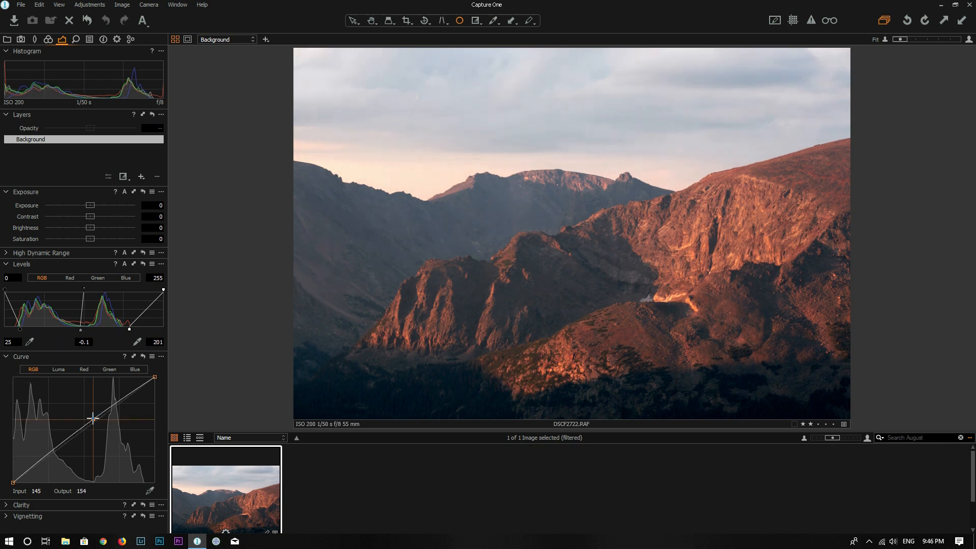
Bend the RGB curve into an S that darkens shadows and brightens highlights.
{"action": "left_click_drag", "start_coordinate": [92, 417], "coordinate": [59, 445]}
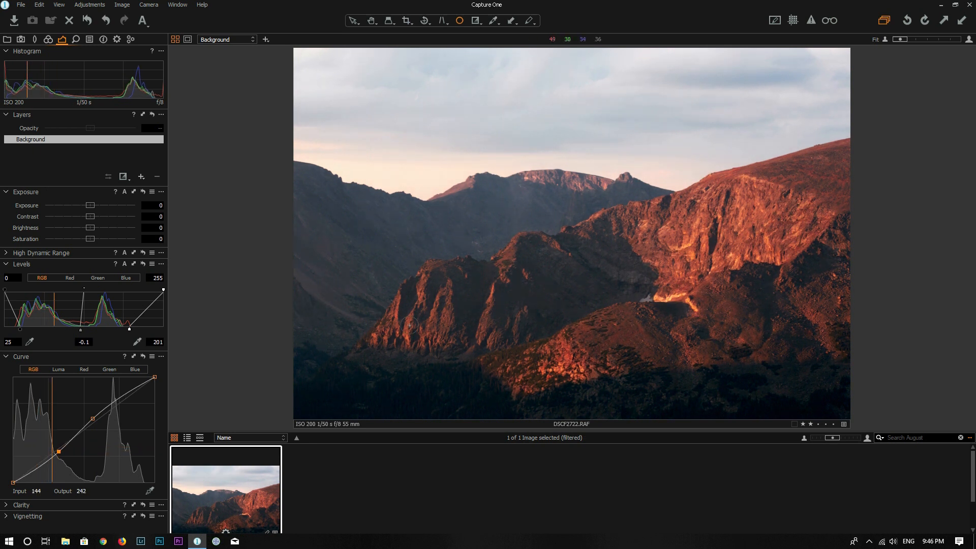
{"action": "mouse_move", "coordinate": [509, 111]}
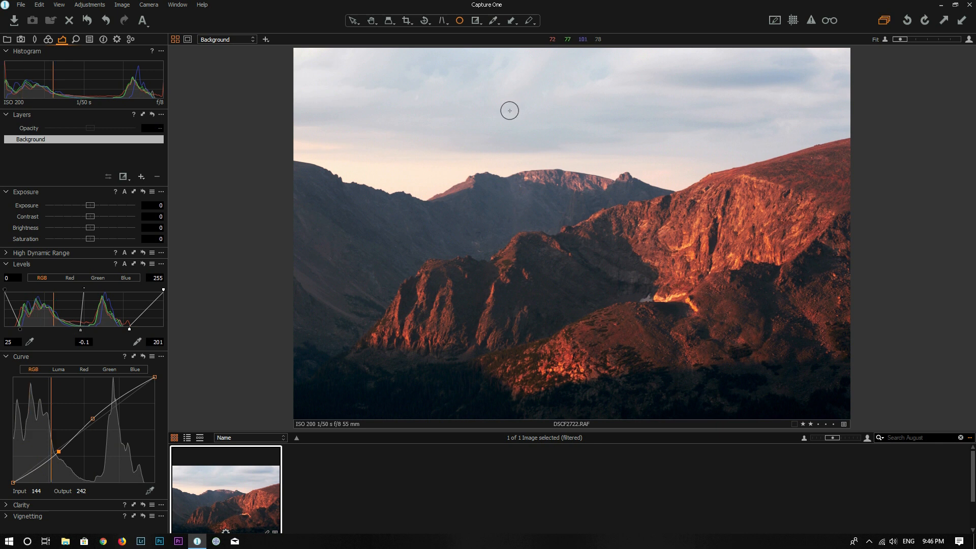
{"action": "mouse_move", "coordinate": [528, 157]}
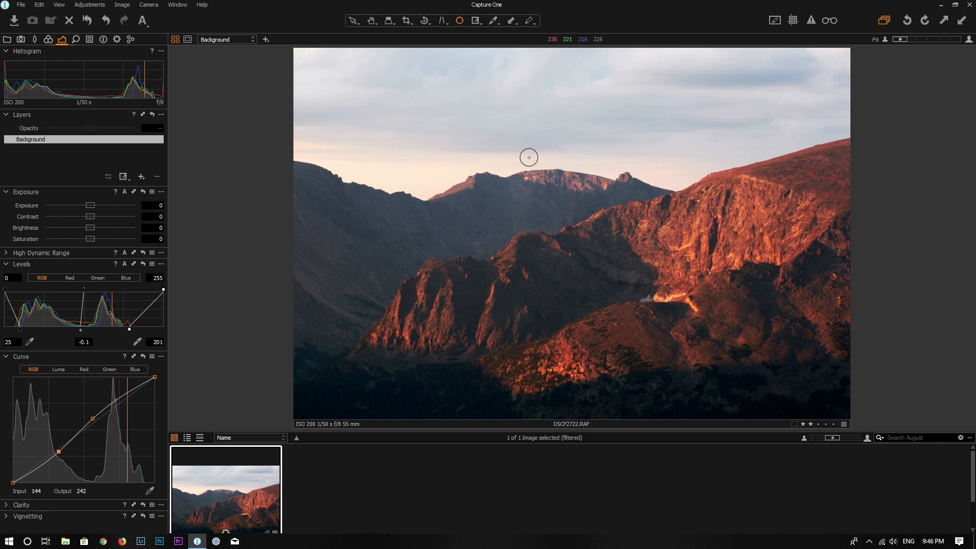
{"action": "mouse_move", "coordinate": [350, 76]}
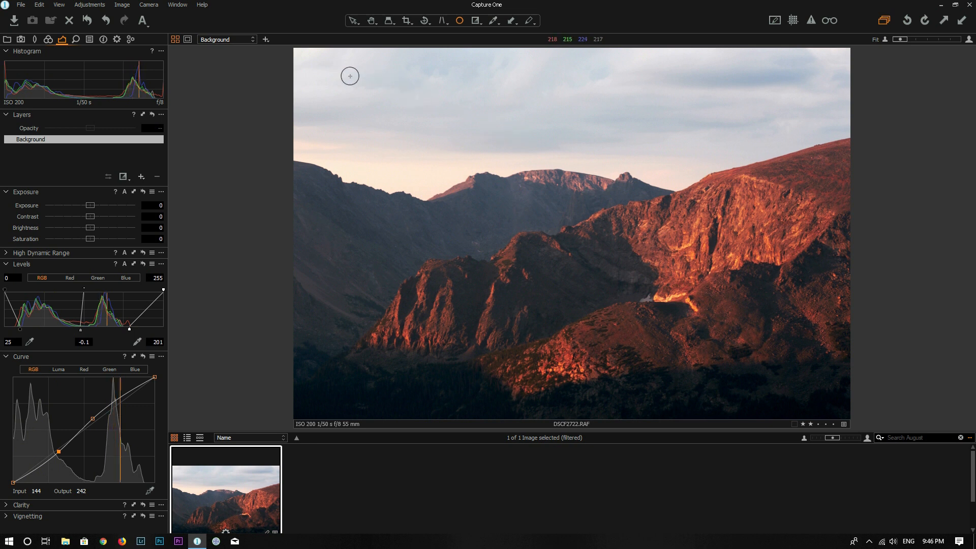
{"action": "mouse_move", "coordinate": [314, 134]}
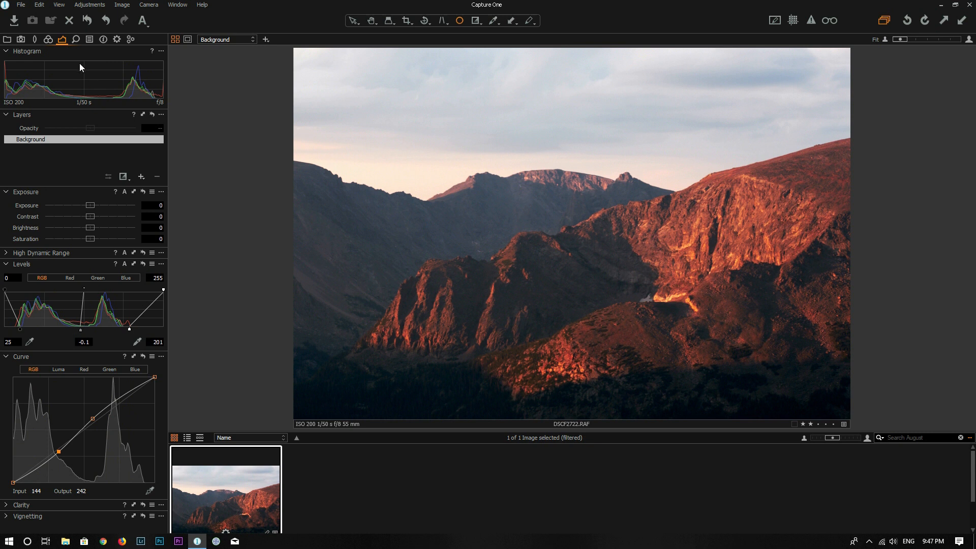
Collapse the Exposure tool and set High Dynamic Range Highlight to 100.
{"action": "left_click", "coordinate": [6, 191]}
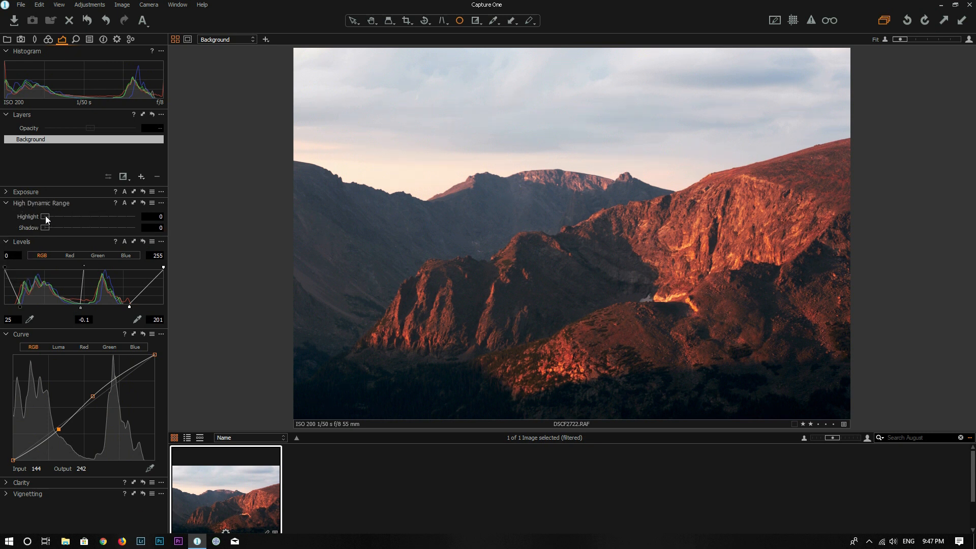
{"action": "left_click_drag", "start_coordinate": [45, 217], "coordinate": [134, 217]}
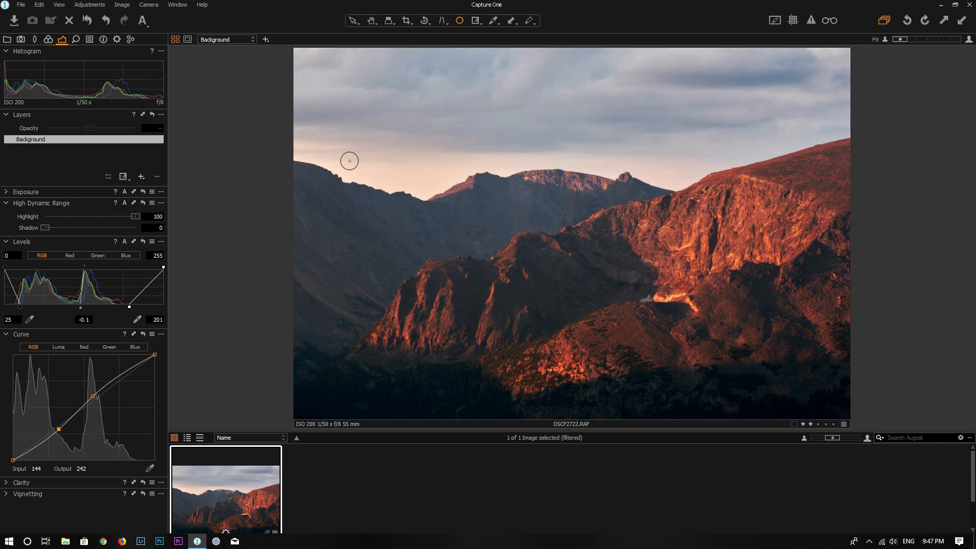
{"action": "mouse_move", "coordinate": [443, 138]}
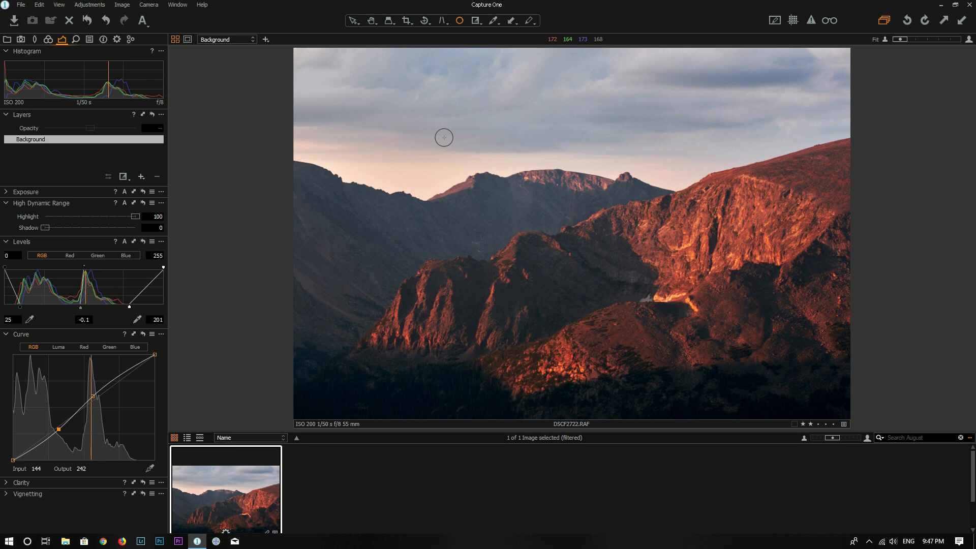
{"action": "mouse_move", "coordinate": [289, 56]}
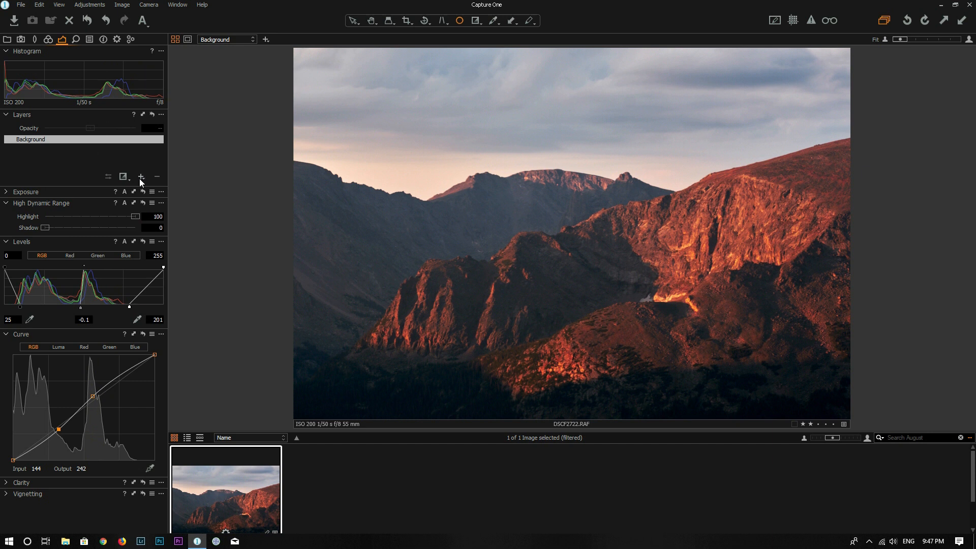
Add a layer named 'clouds' with a gradient mask and exposure at -0.45.
{"action": "left_click", "coordinate": [140, 177]}
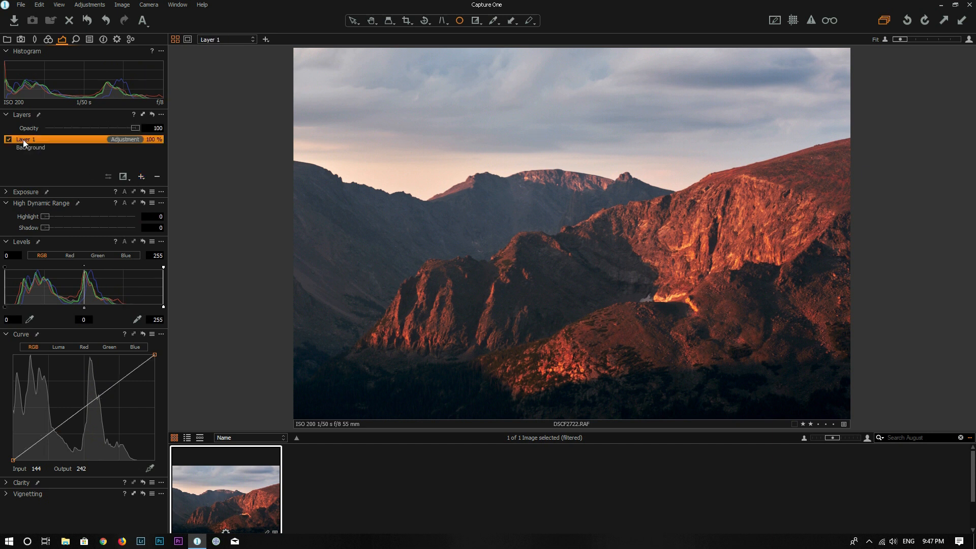
{"action": "double_click", "coordinate": [25, 139]}
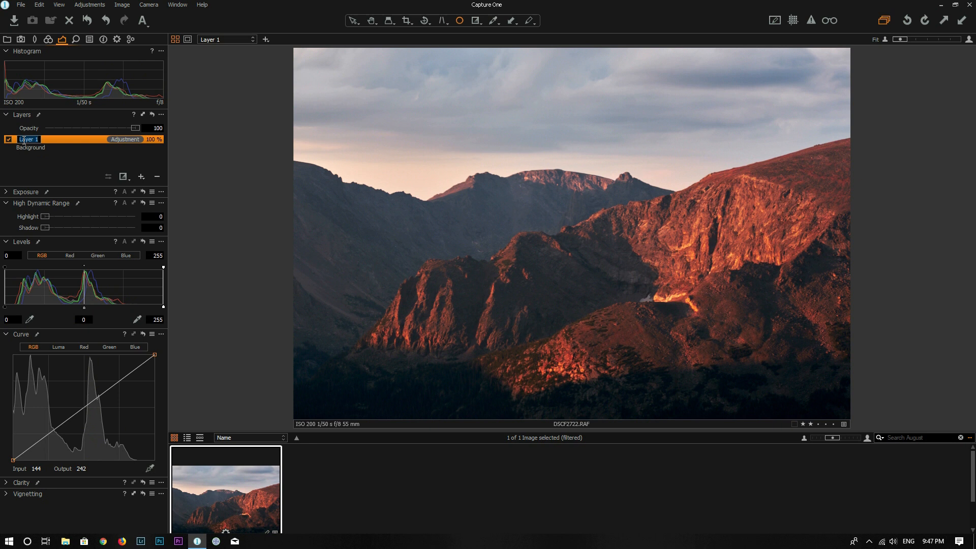
{"action": "type", "text": "clouds"}
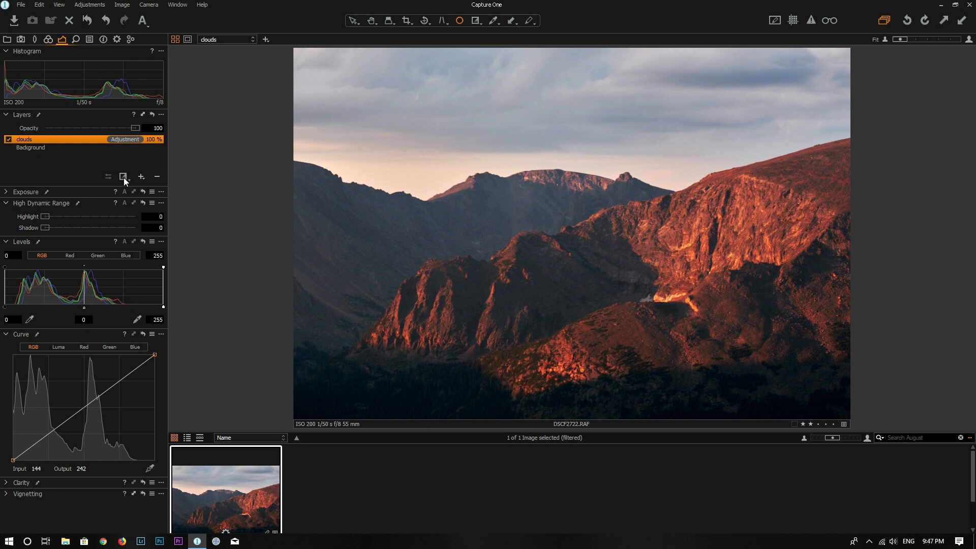
{"action": "left_click", "coordinate": [124, 177]}
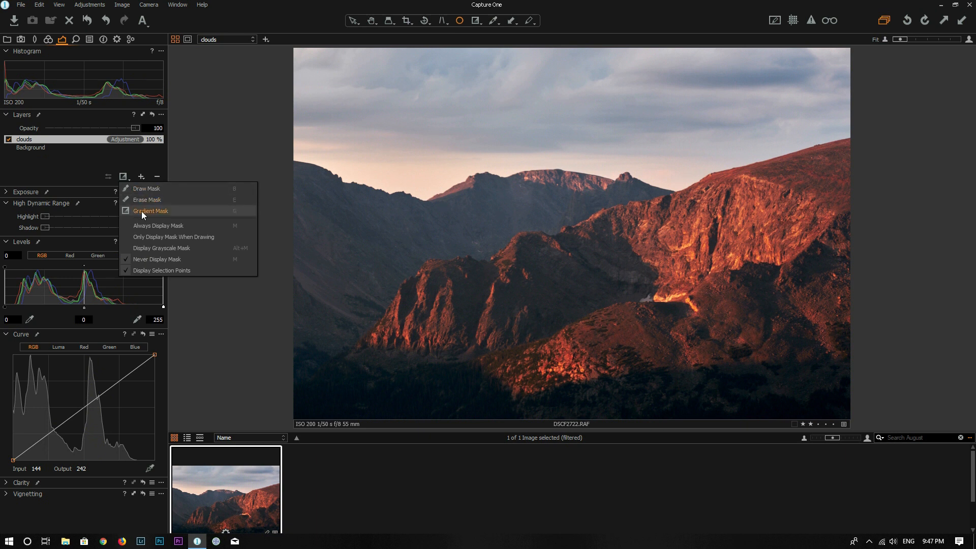
{"action": "left_click", "coordinate": [151, 210]}
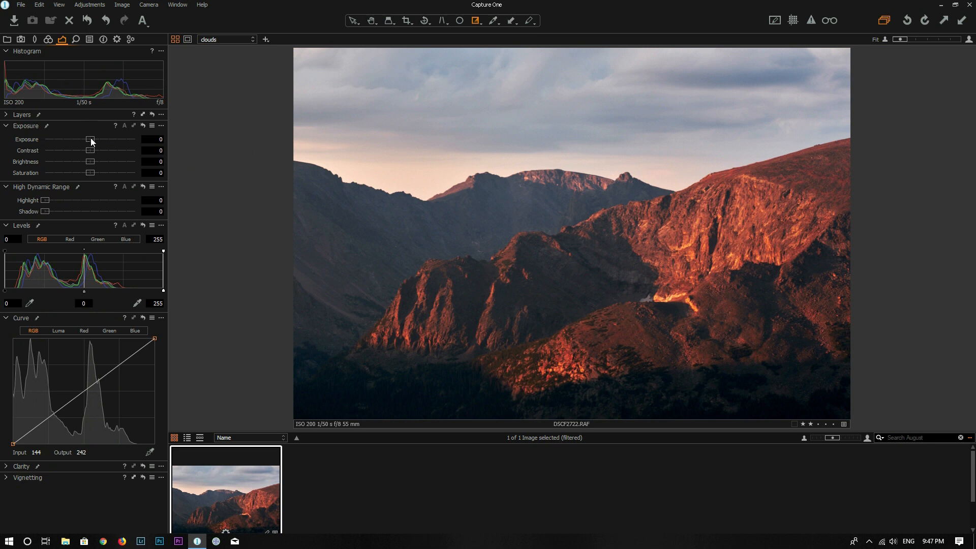
{"action": "left_click_drag", "start_coordinate": [90, 140], "coordinate": [86, 139]}
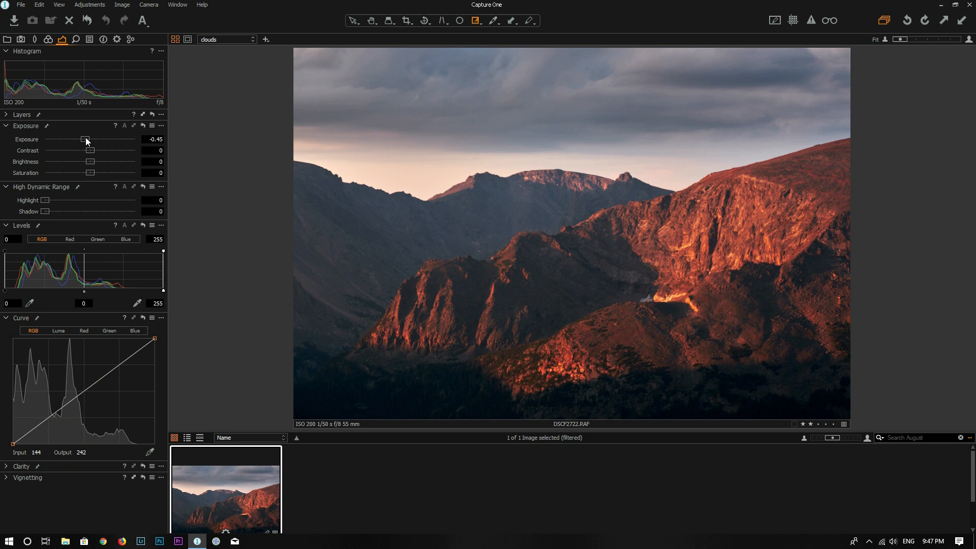
{"action": "mouse_move", "coordinate": [196, 212]}
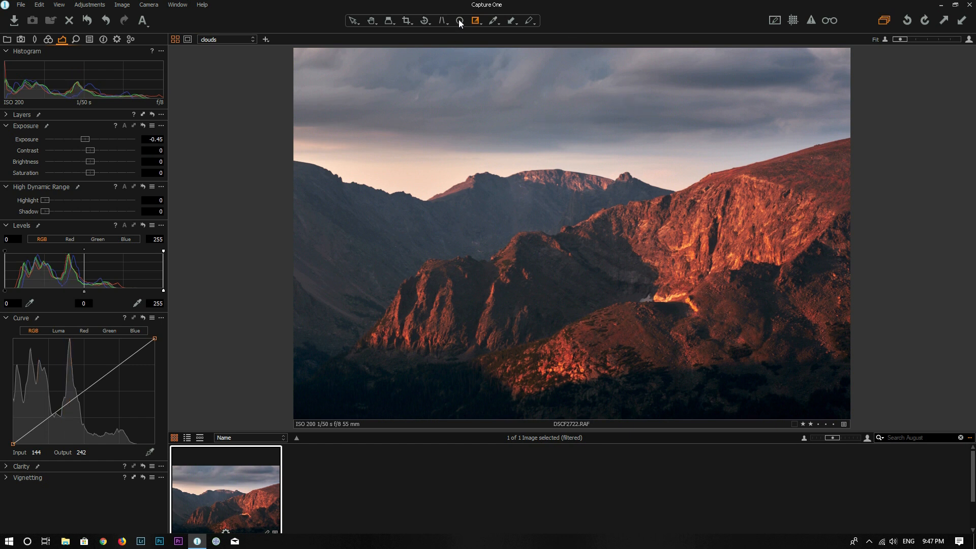
{"action": "mouse_move", "coordinate": [459, 20]}
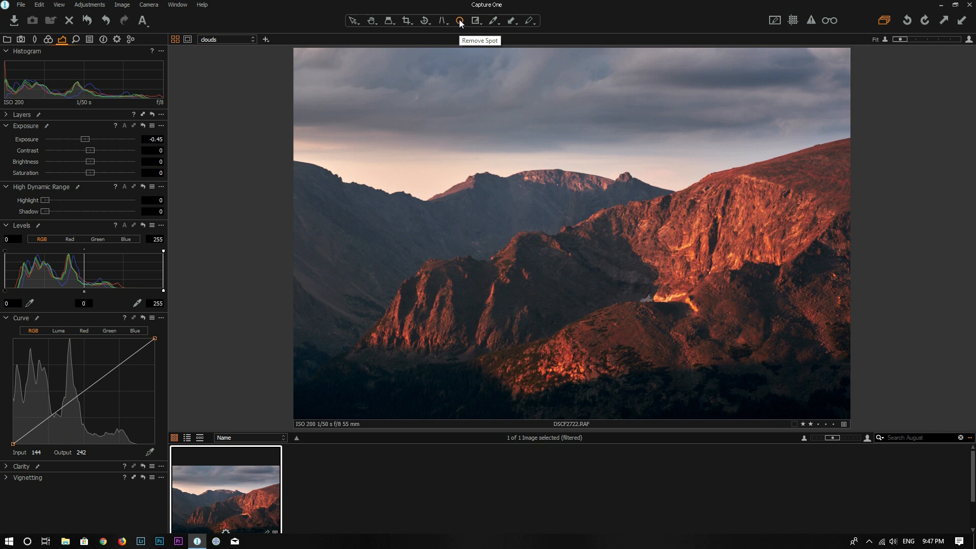
{"action": "left_click", "coordinate": [460, 20]}
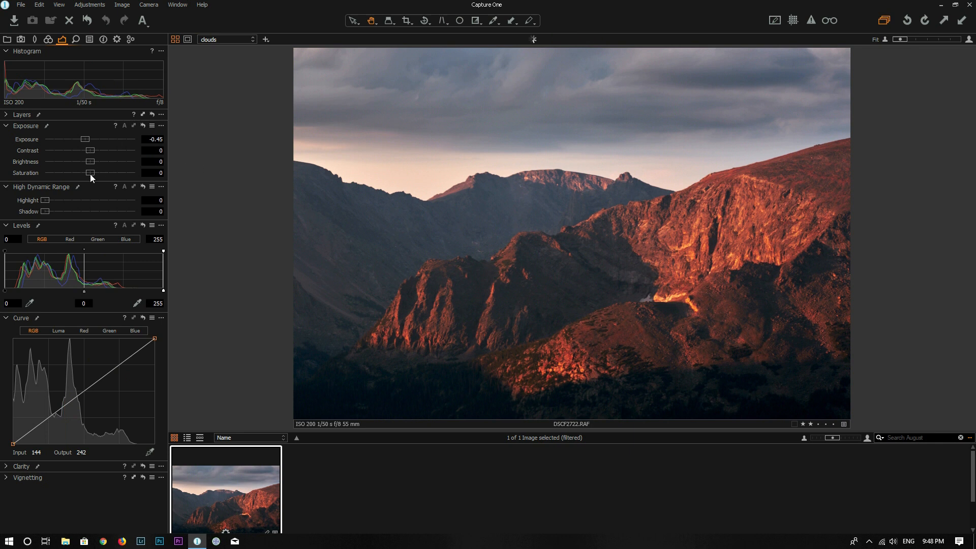
Set the clouds layer's saturation to 11.
{"action": "left_click_drag", "start_coordinate": [89, 173], "coordinate": [95, 172]}
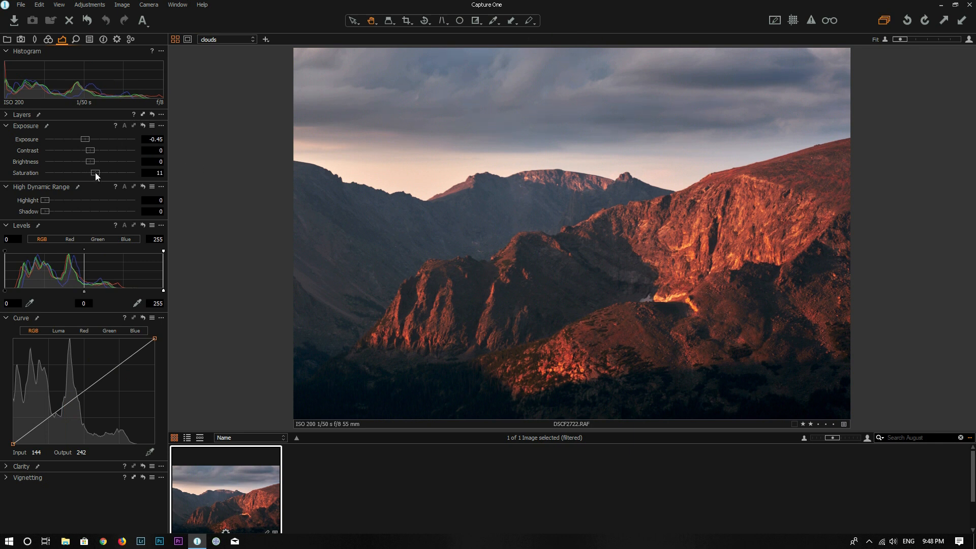
{"action": "left_click_drag", "start_coordinate": [94, 173], "coordinate": [97, 173]}
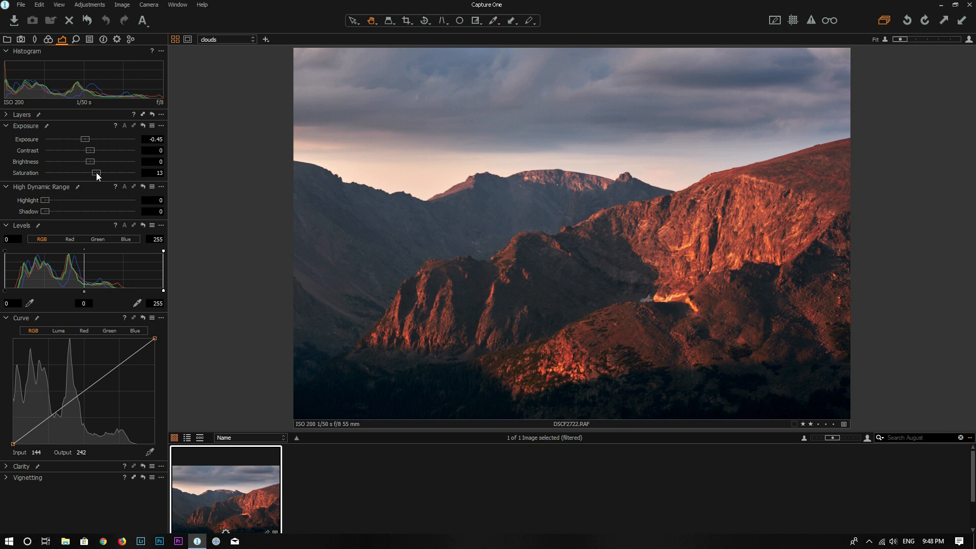
{"action": "left_click_drag", "start_coordinate": [97, 173], "coordinate": [94, 173]}
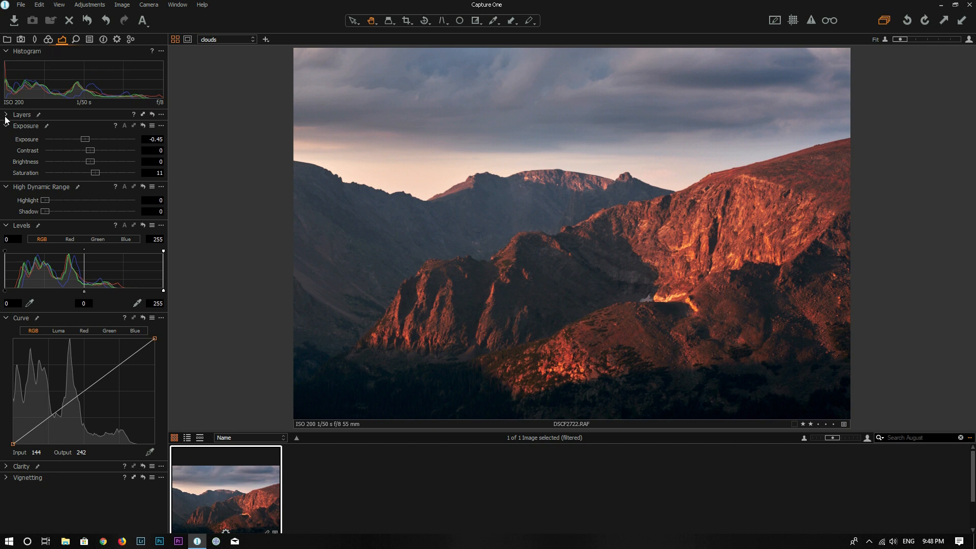
Select the Background layer and raise its saturation to 12.
{"action": "left_click", "coordinate": [5, 114]}
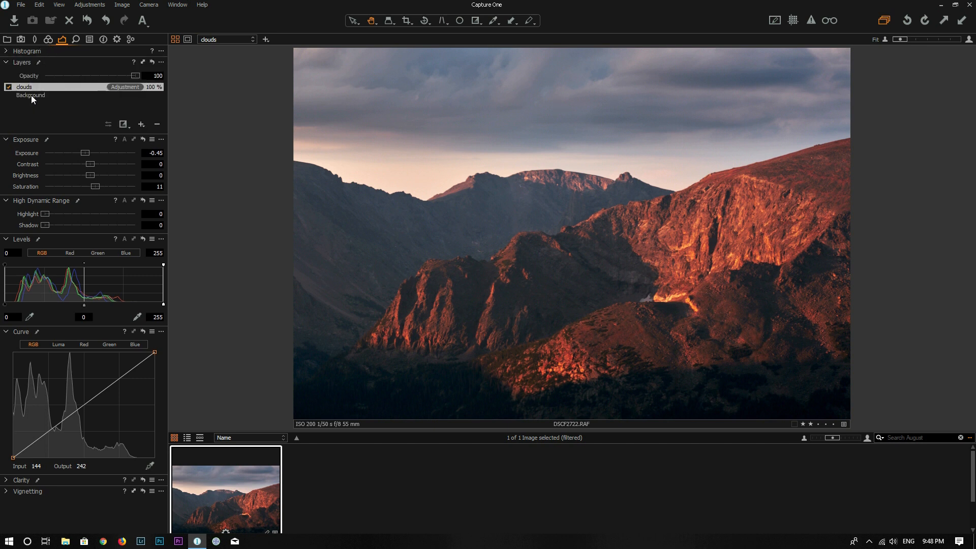
{"action": "left_click_drag", "start_coordinate": [95, 187], "coordinate": [91, 186]}
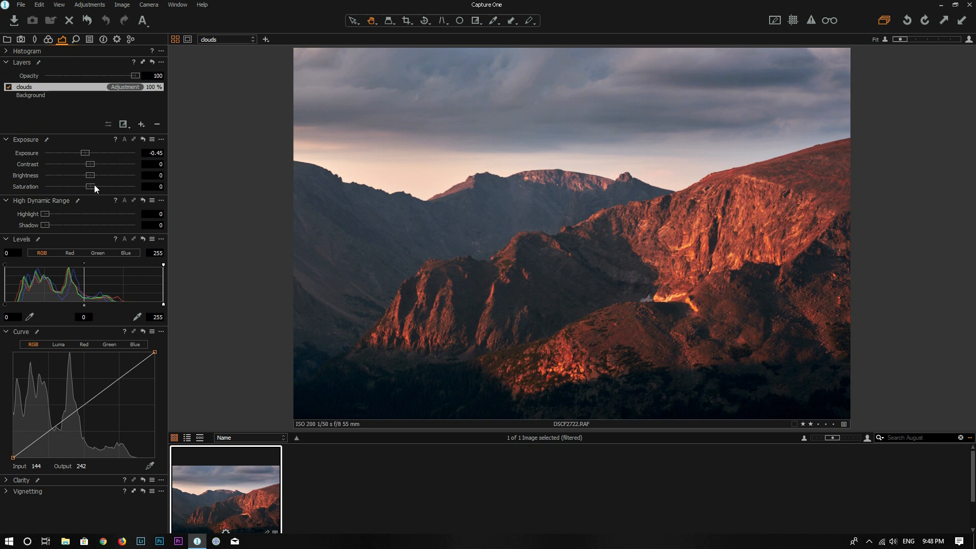
{"action": "left_click", "coordinate": [31, 94]}
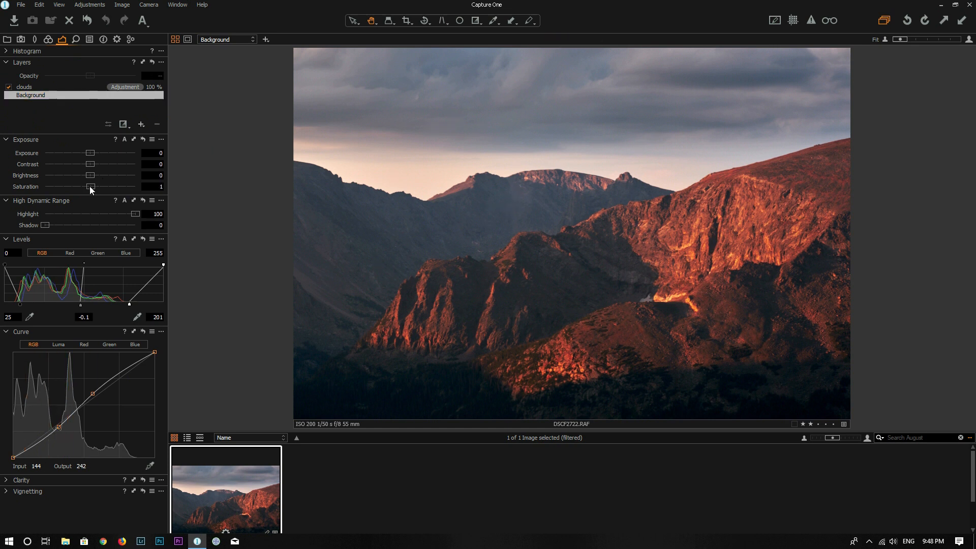
{"action": "left_click_drag", "start_coordinate": [91, 187], "coordinate": [95, 186]}
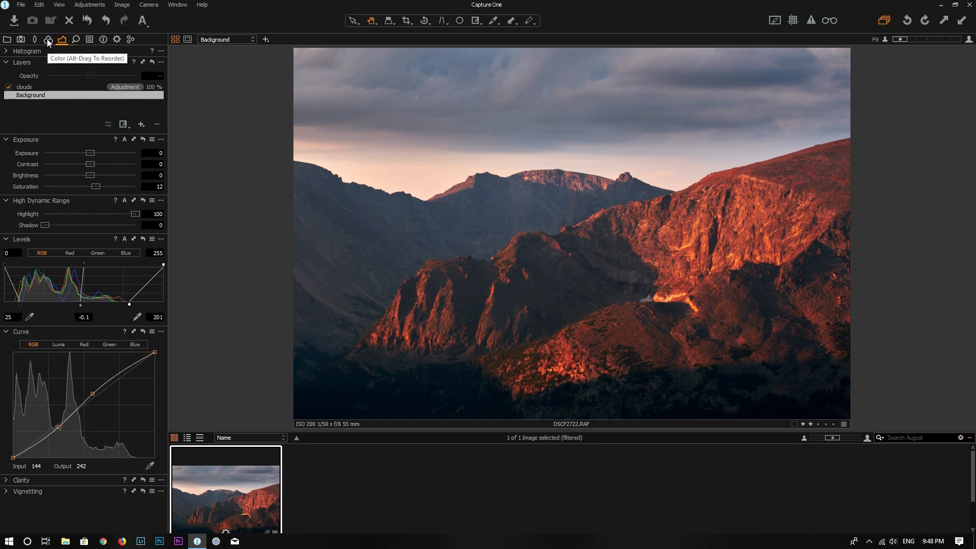
Pick the orange sunlit rock in Color Editor Advanced; set lightness 13.3, saturation 15.
{"action": "left_click", "coordinate": [47, 39]}
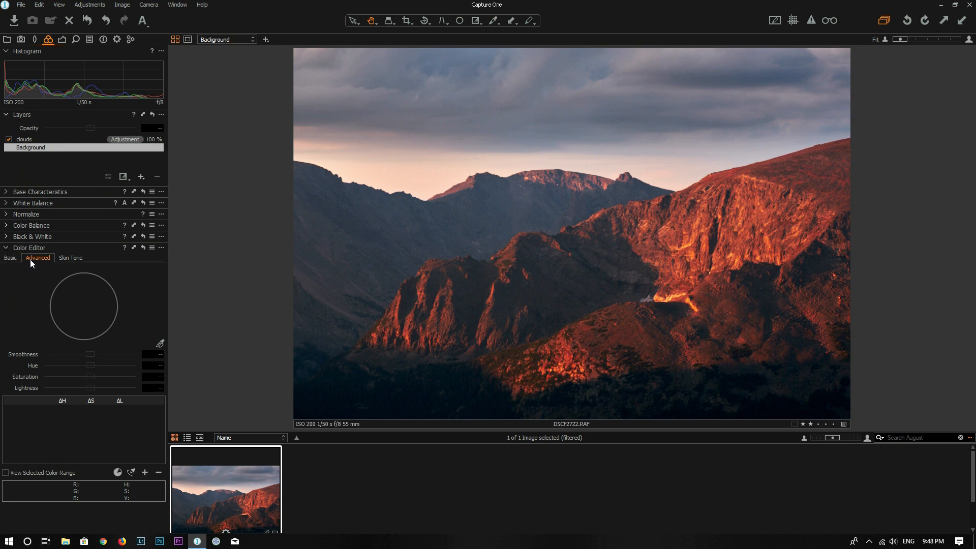
{"action": "mouse_move", "coordinate": [159, 343]}
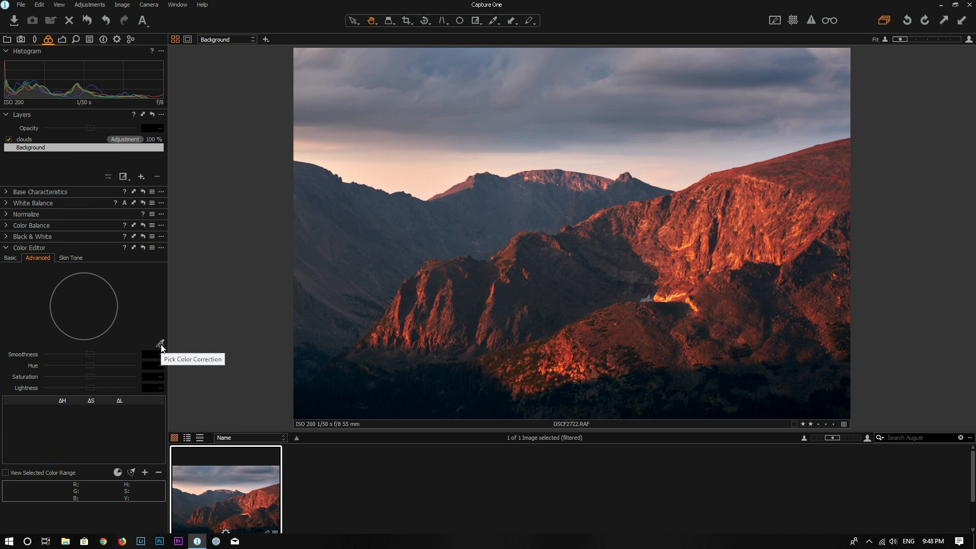
{"action": "left_click", "coordinate": [160, 343]}
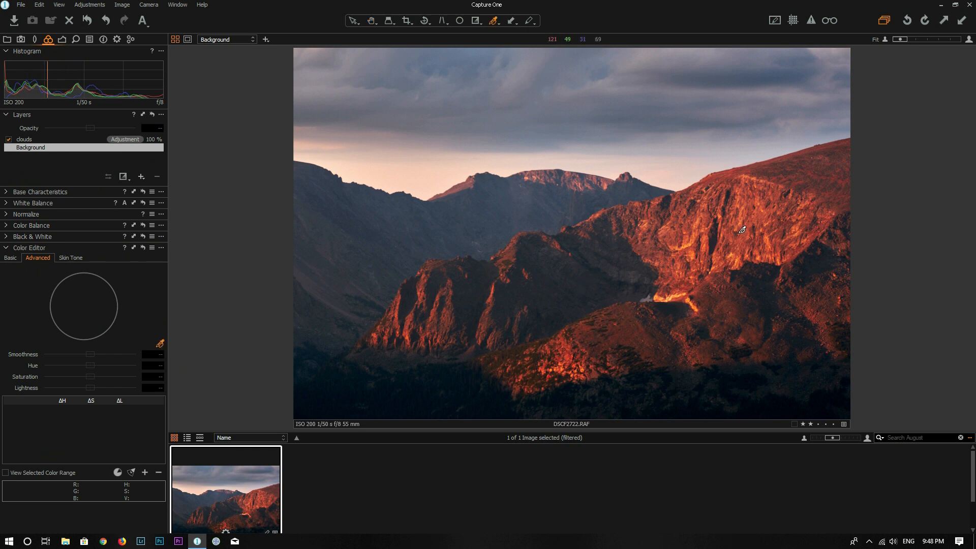
{"action": "mouse_move", "coordinate": [757, 210]}
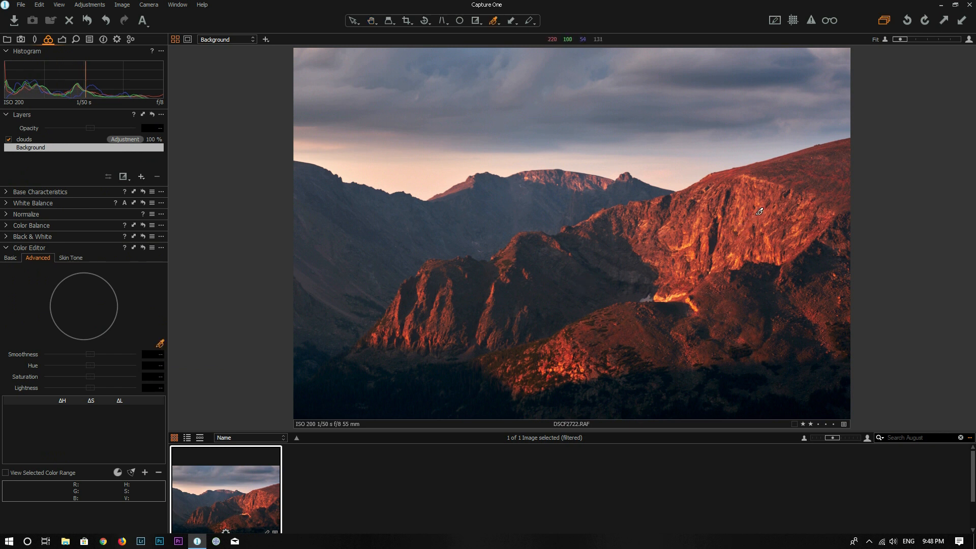
{"action": "left_click", "coordinate": [752, 213]}
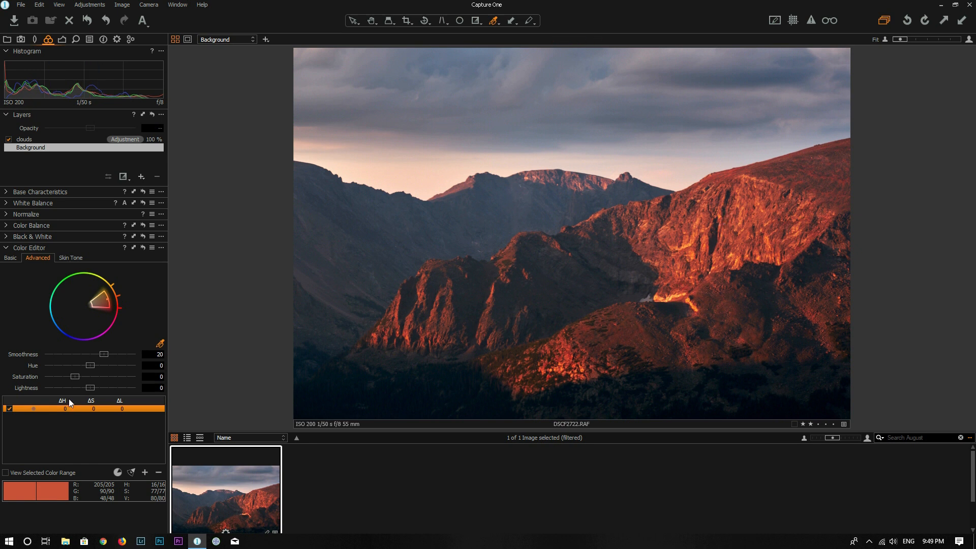
{"action": "left_click_drag", "start_coordinate": [81, 388], "coordinate": [91, 388]}
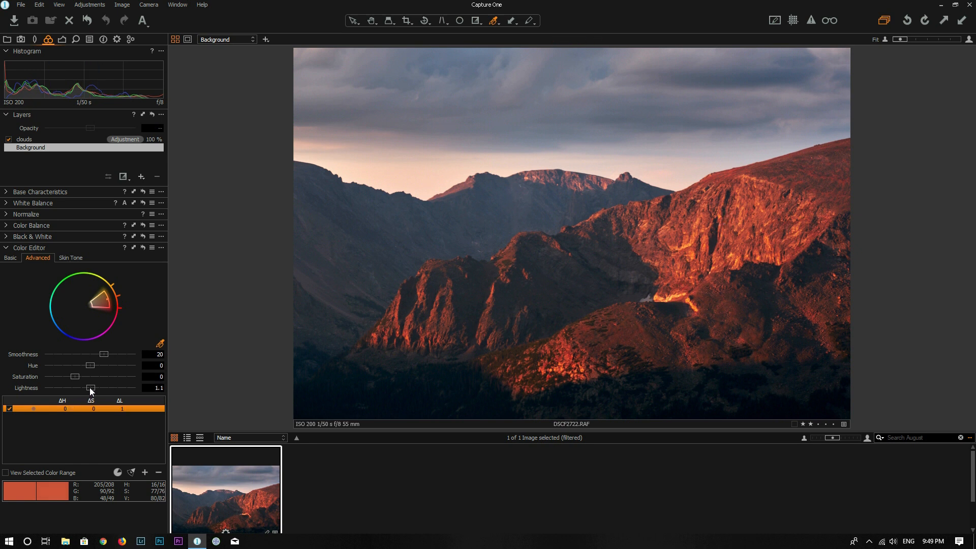
{"action": "left_click_drag", "start_coordinate": [90, 388], "coordinate": [98, 388]}
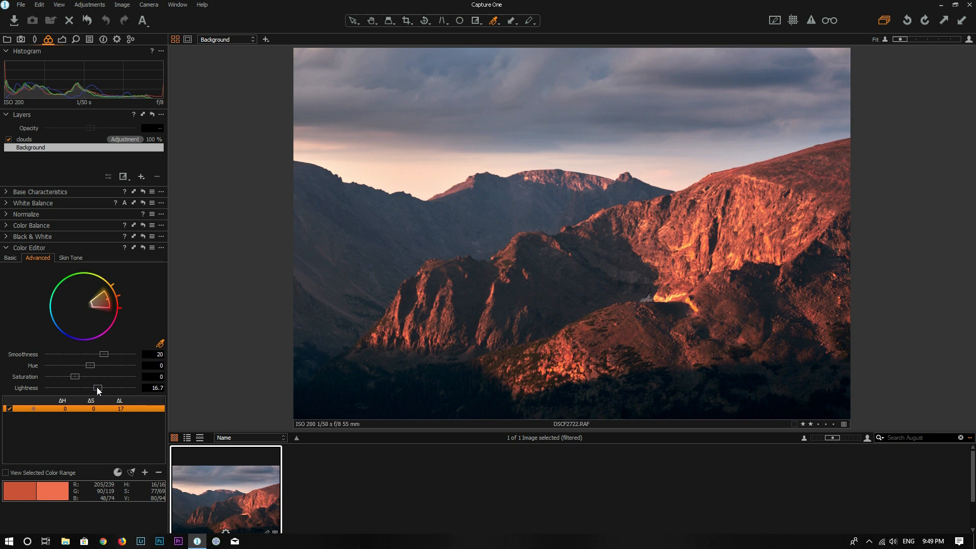
{"action": "left_click_drag", "start_coordinate": [97, 388], "coordinate": [93, 388]}
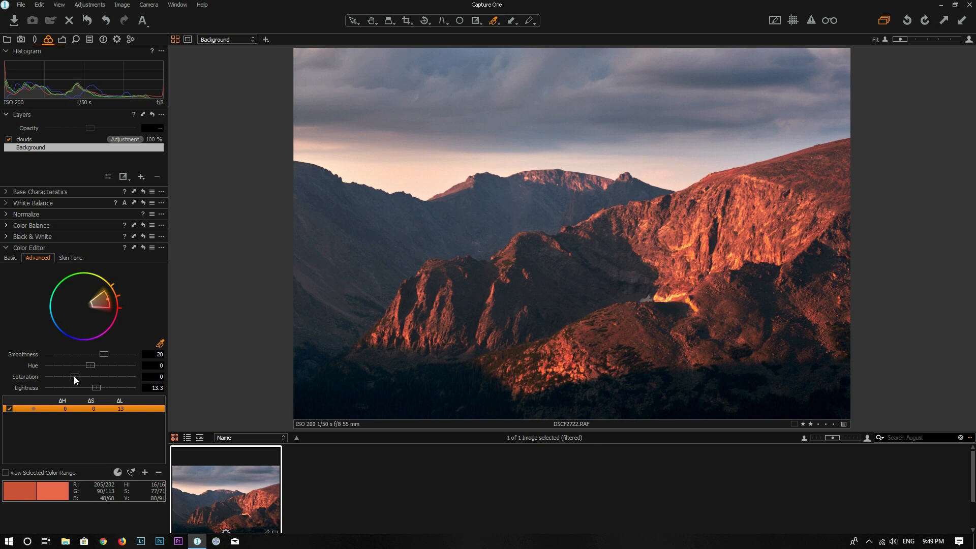
{"action": "left_click_drag", "start_coordinate": [75, 376], "coordinate": [80, 377]}
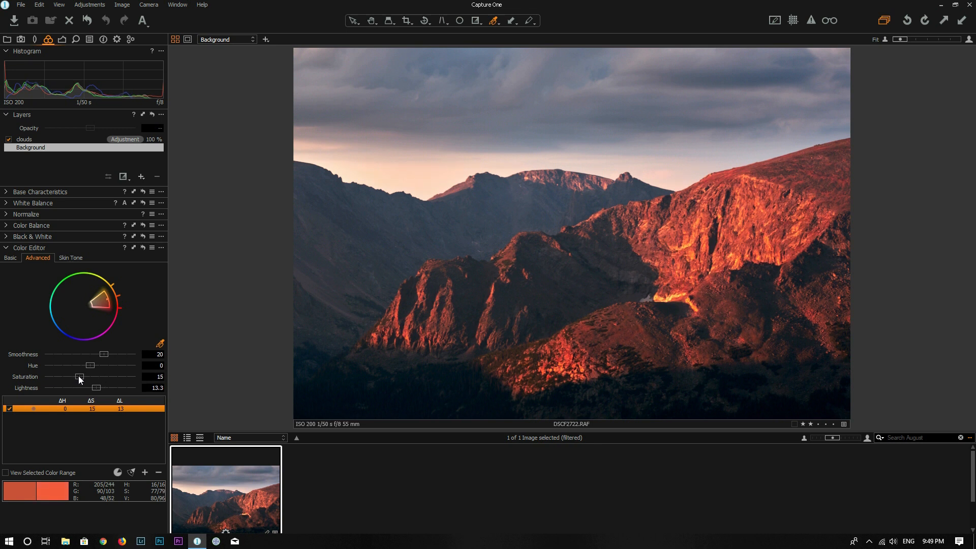
{"action": "left_click_drag", "start_coordinate": [80, 380], "coordinate": [84, 380]}
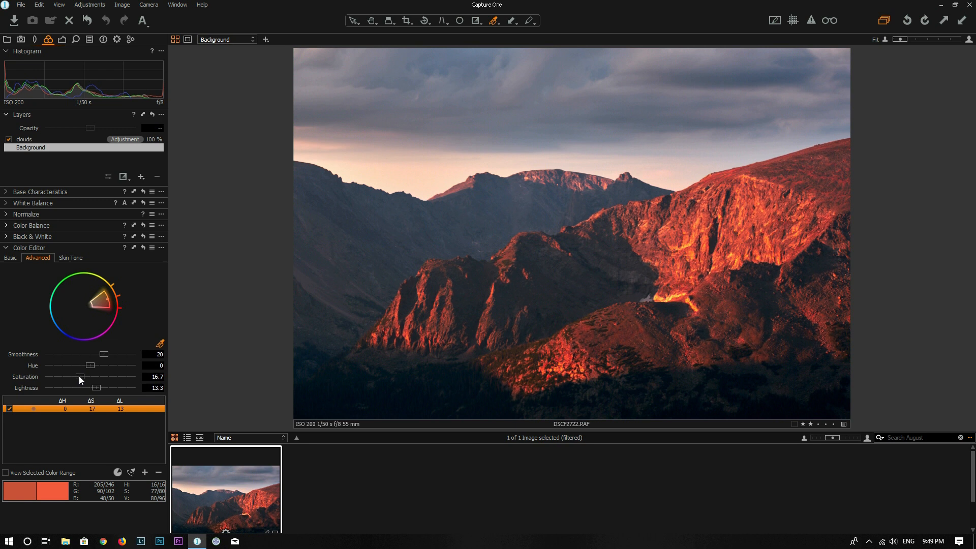
{"action": "left_click_drag", "start_coordinate": [102, 376], "coordinate": [80, 376]}
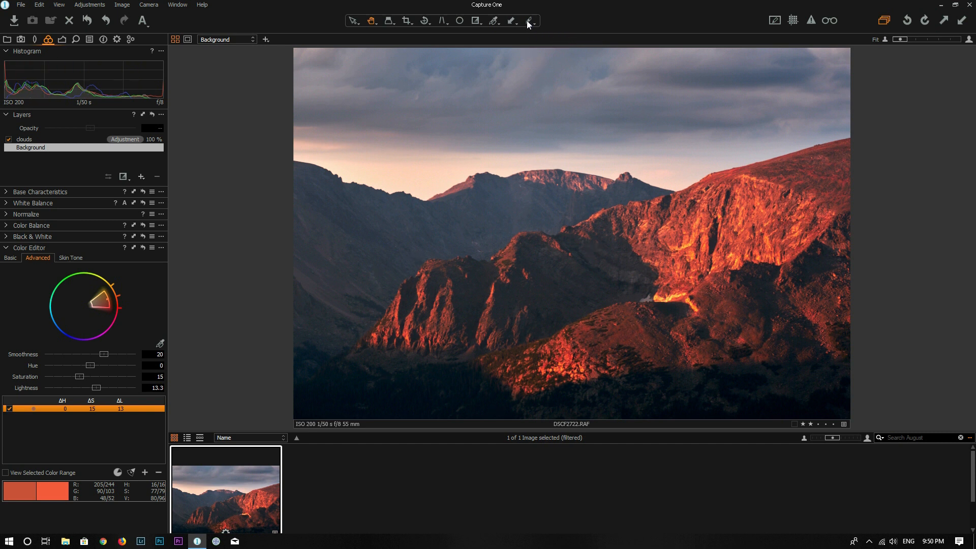
{"action": "left_click", "coordinate": [532, 20]}
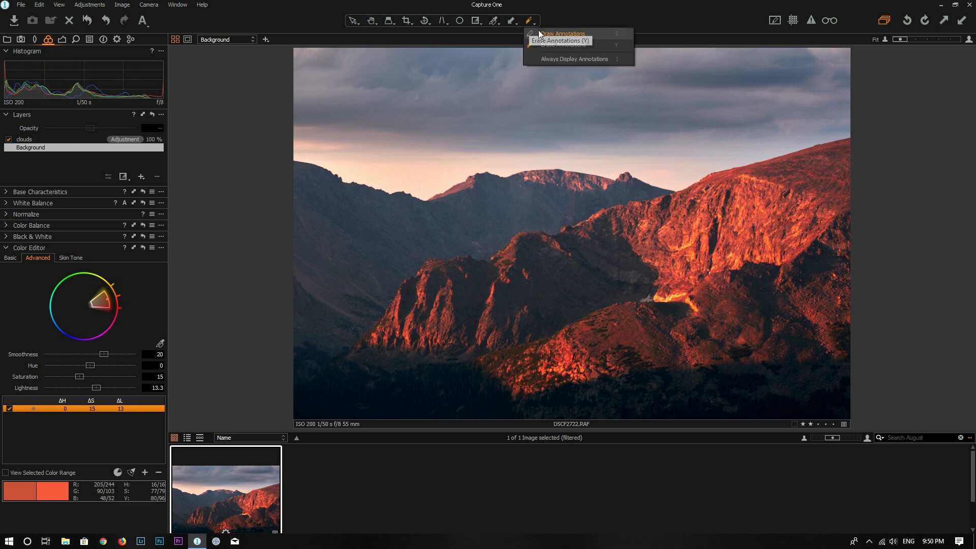
{"action": "left_click", "coordinate": [341, 164]}
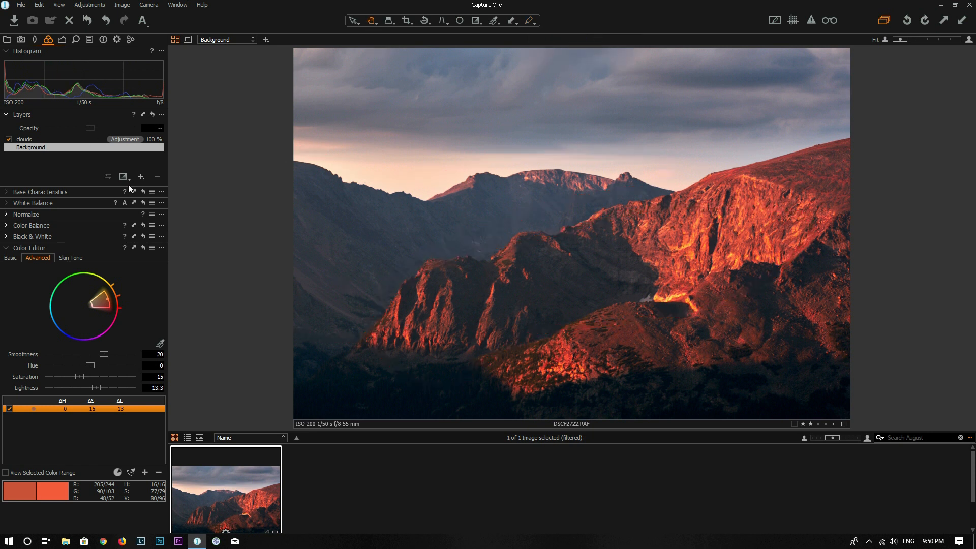
Add a layer named 'dodge' and paint its mask over the left sunlit ridge.
{"action": "left_click", "coordinate": [140, 177]}
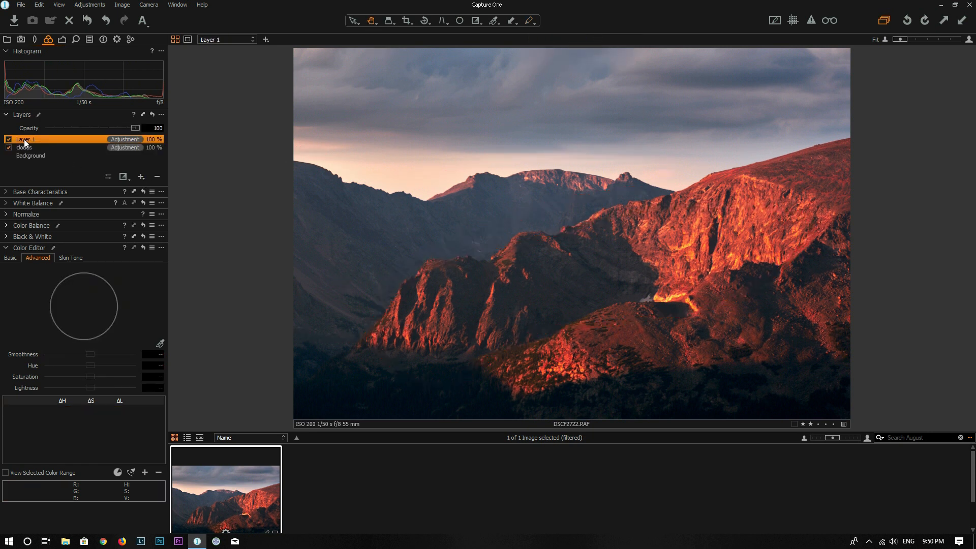
{"action": "double_click", "coordinate": [26, 139]}
{"action": "type", "text": "dodge"}
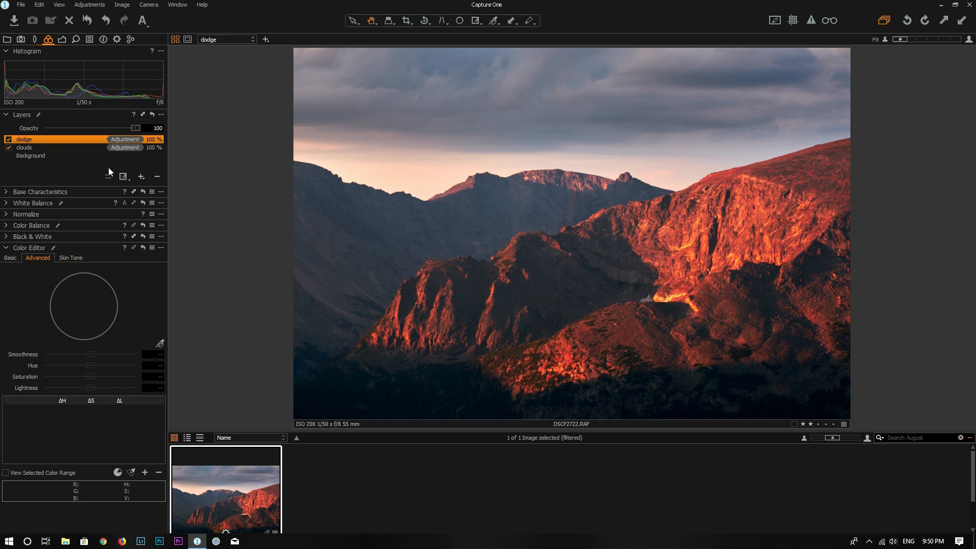
{"action": "left_click", "coordinate": [124, 177]}
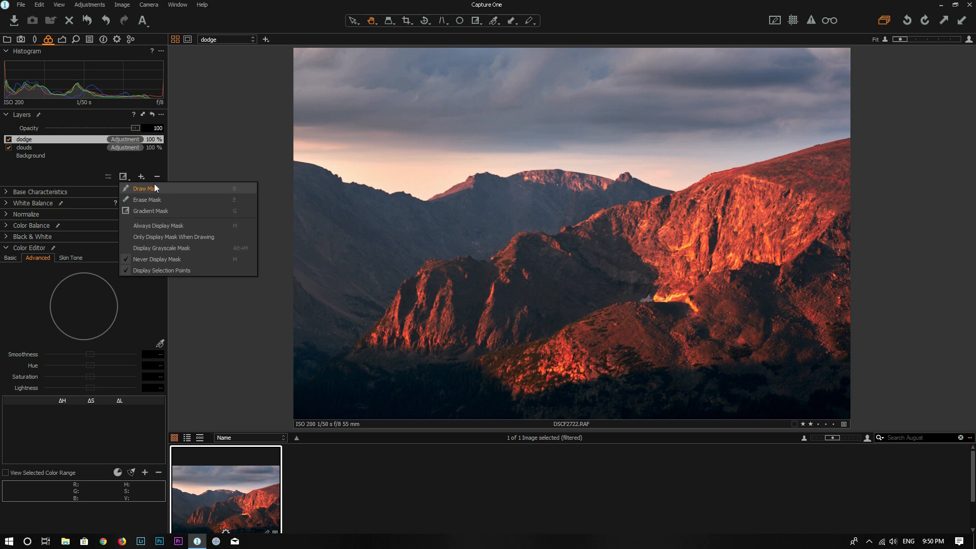
{"action": "left_click", "coordinate": [143, 188]}
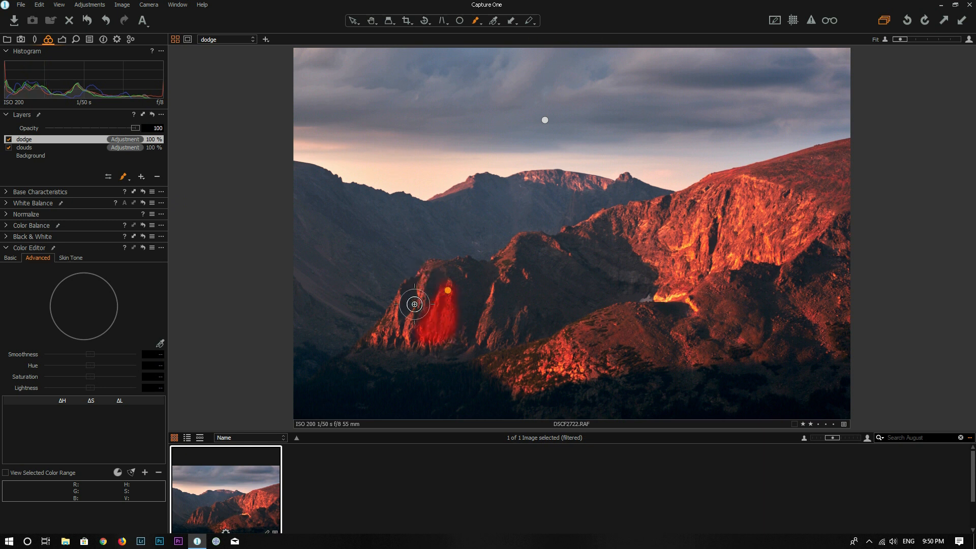
{"action": "left_click_drag", "start_coordinate": [414, 304], "coordinate": [443, 343]}
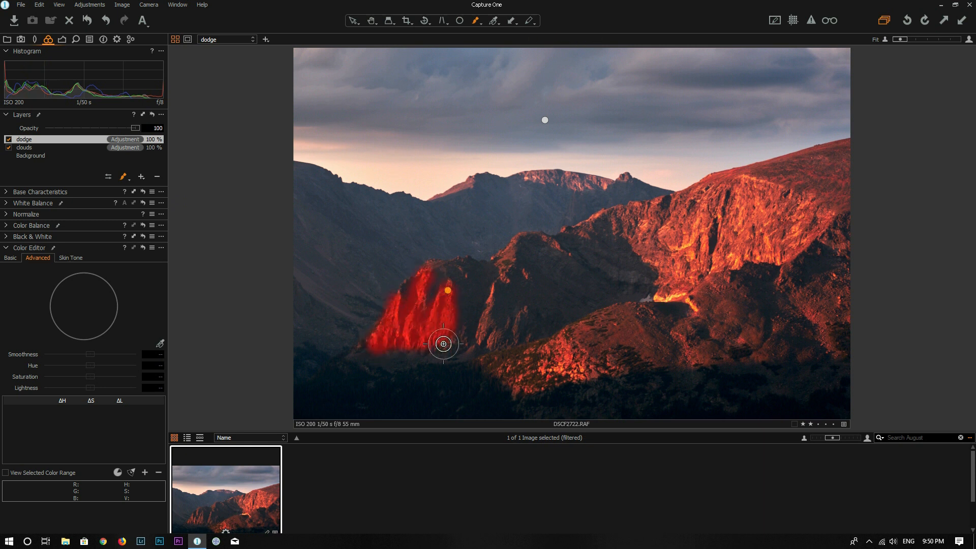
{"action": "left_click_drag", "start_coordinate": [443, 344], "coordinate": [512, 255]}
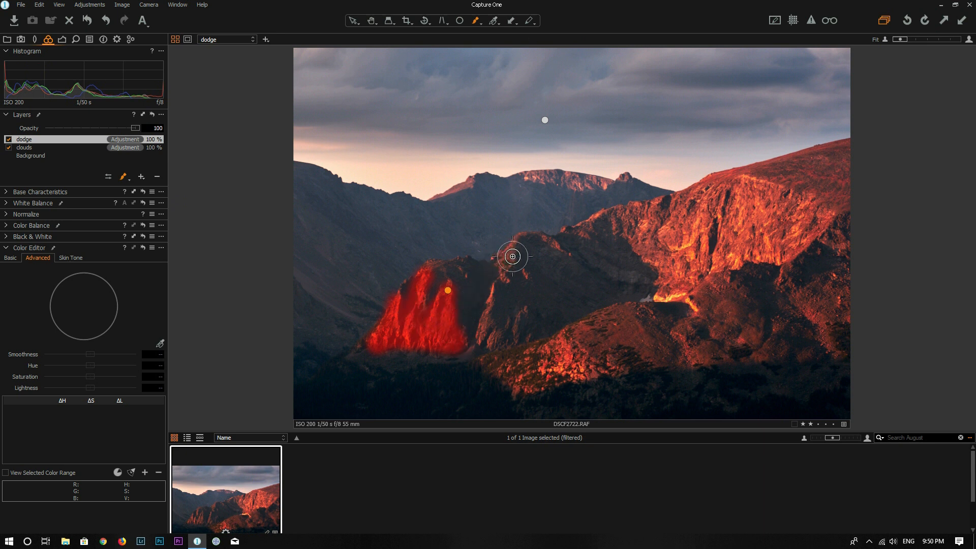
{"action": "left_click_drag", "start_coordinate": [512, 256], "coordinate": [477, 341]}
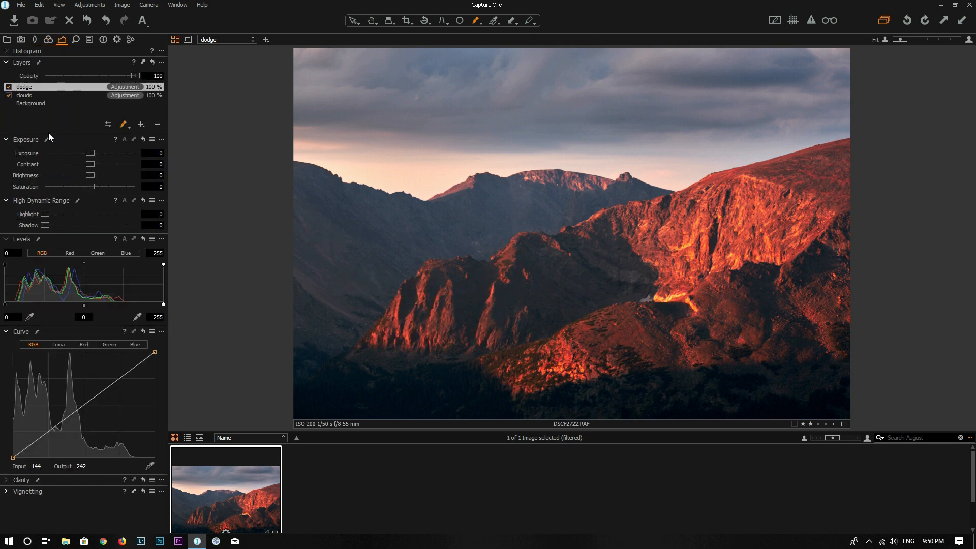
Give the dodge layer exposure 0.22 and saturation 13, and extend its mask downslope.
{"action": "left_click_drag", "start_coordinate": [89, 153], "coordinate": [94, 153]}
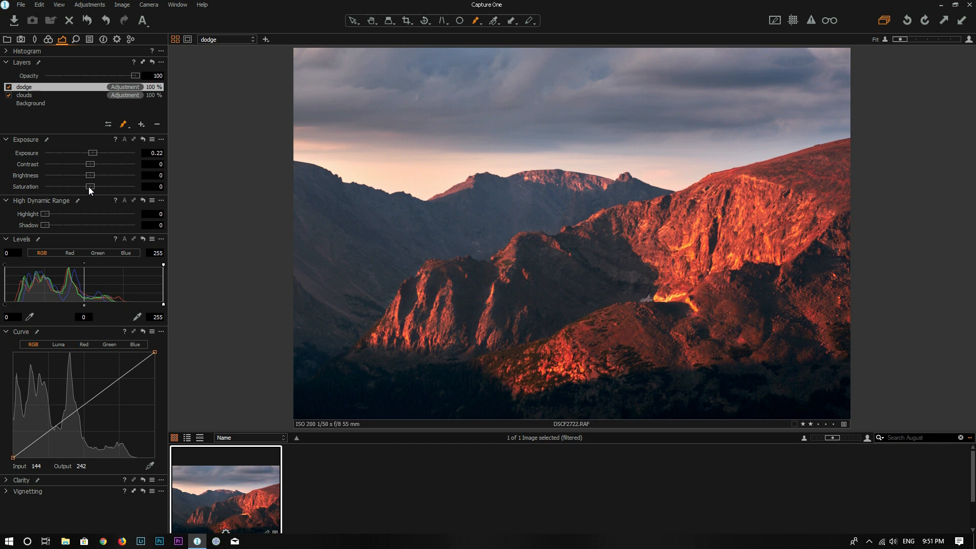
{"action": "left_click_drag", "start_coordinate": [90, 186], "coordinate": [95, 186]}
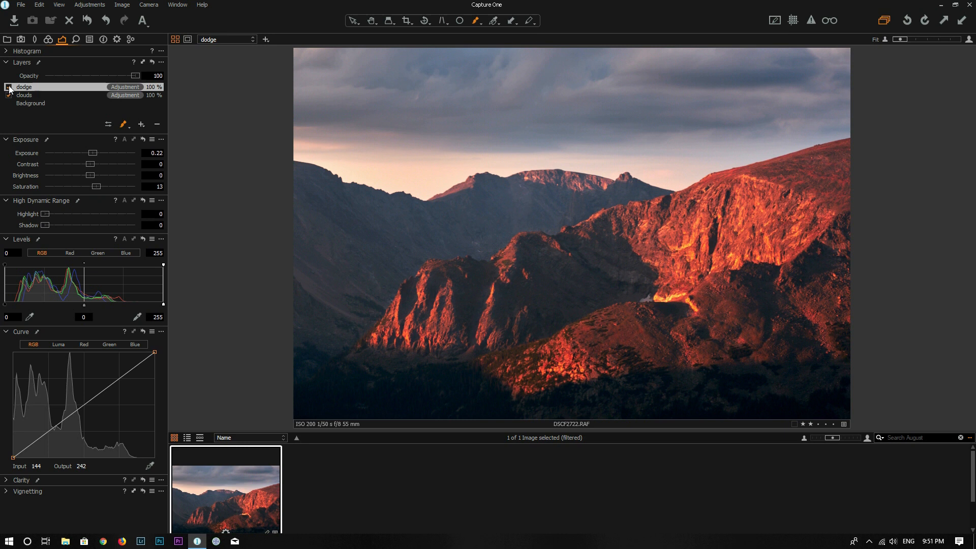
{"action": "mouse_move", "coordinate": [122, 125]}
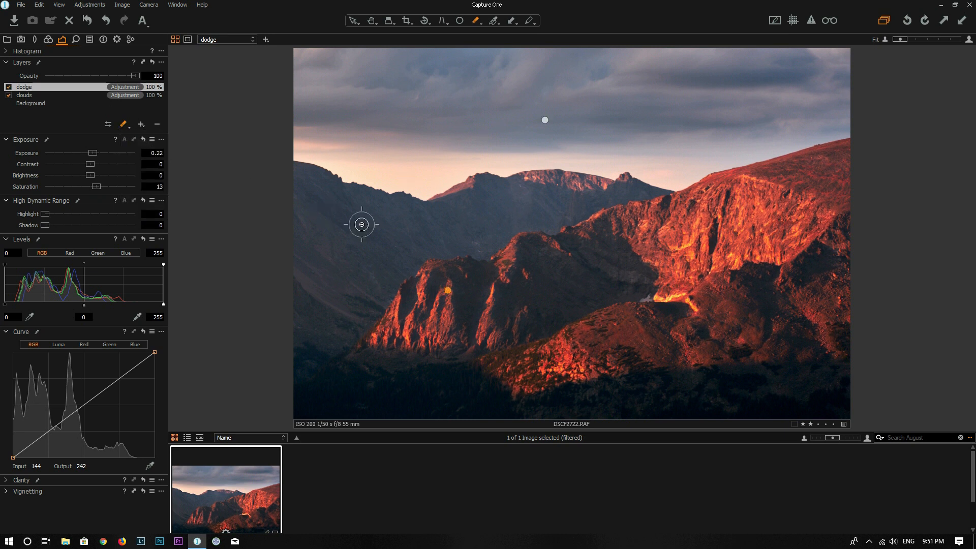
{"action": "mouse_move", "coordinate": [417, 259]}
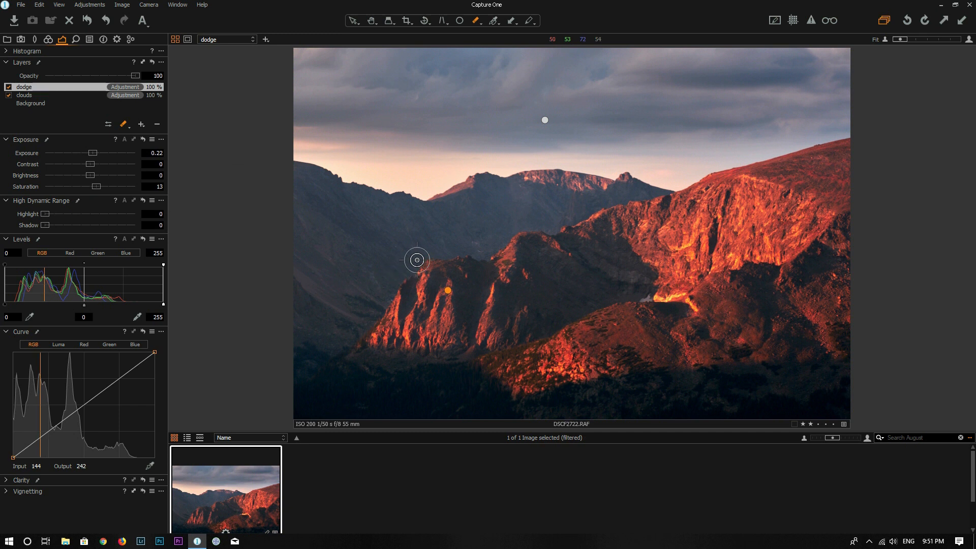
{"action": "left_click_drag", "start_coordinate": [416, 260], "coordinate": [386, 292]}
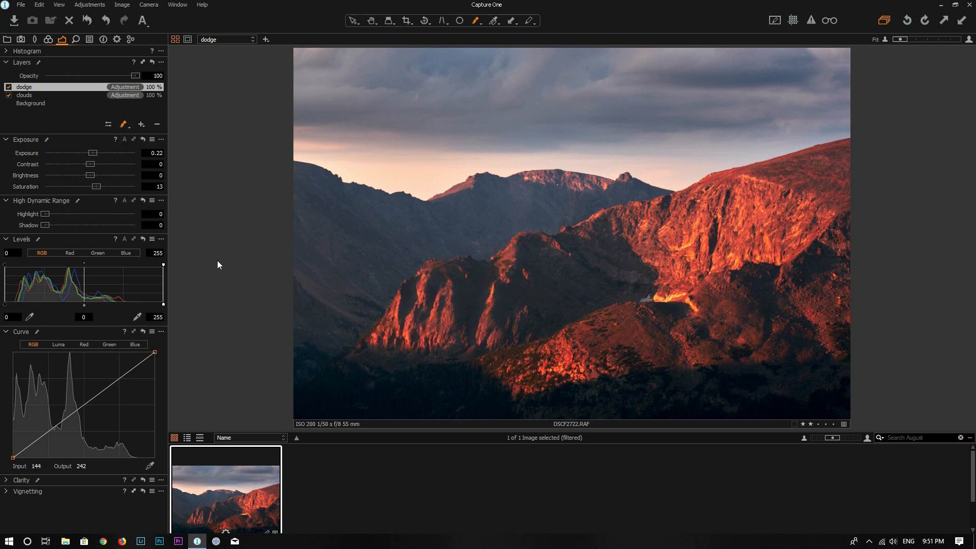
{"action": "mouse_move", "coordinate": [193, 319]}
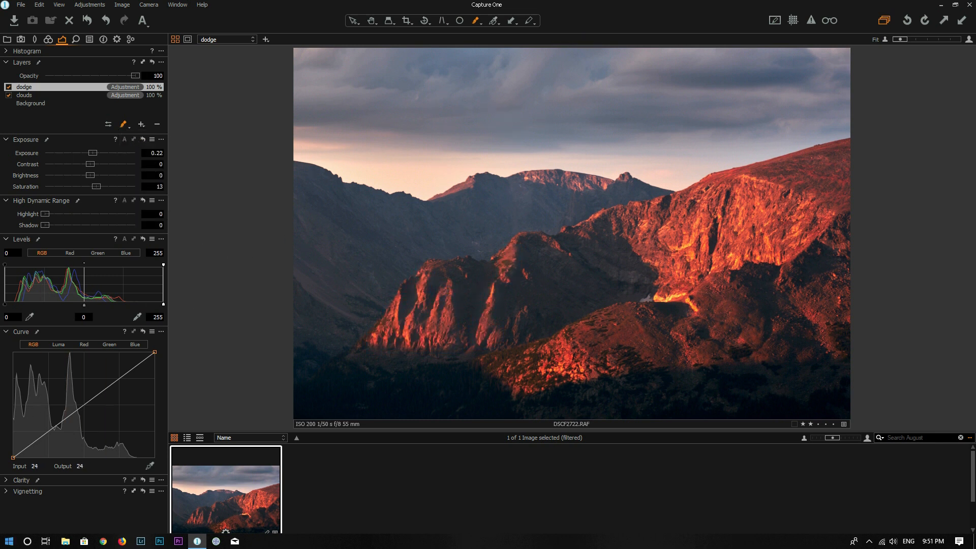
Set the vignetting amount to -0.94, then Alt-click Reset to view the original.
{"action": "left_click", "coordinate": [28, 491]}
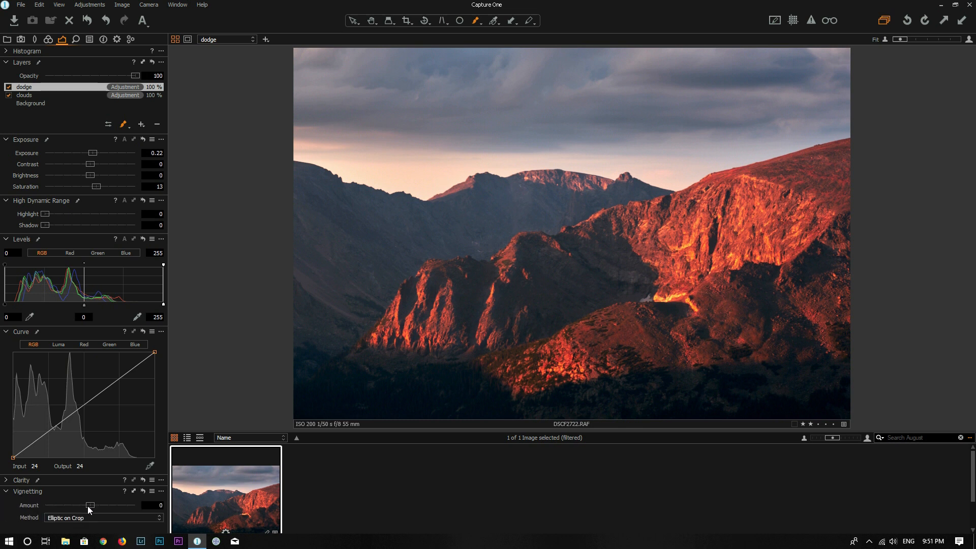
{"action": "left_click_drag", "start_coordinate": [91, 505], "coordinate": [81, 506]}
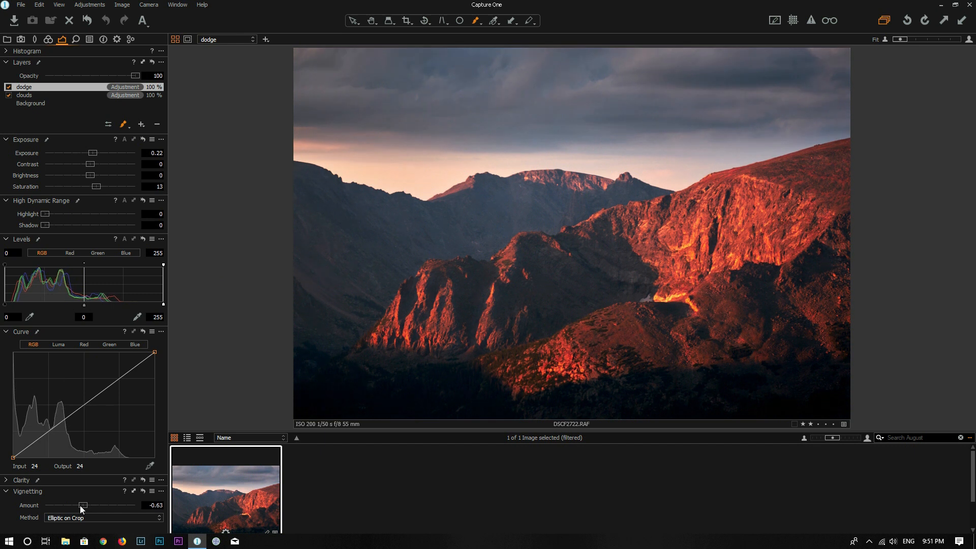
{"action": "left_click_drag", "start_coordinate": [83, 505], "coordinate": [77, 505]}
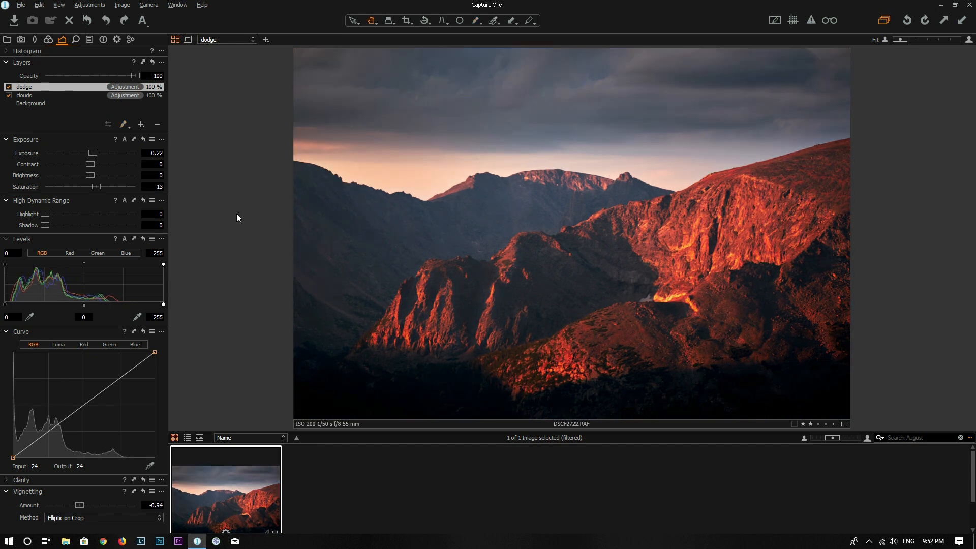
{"action": "left_click", "coordinate": [87, 20]}
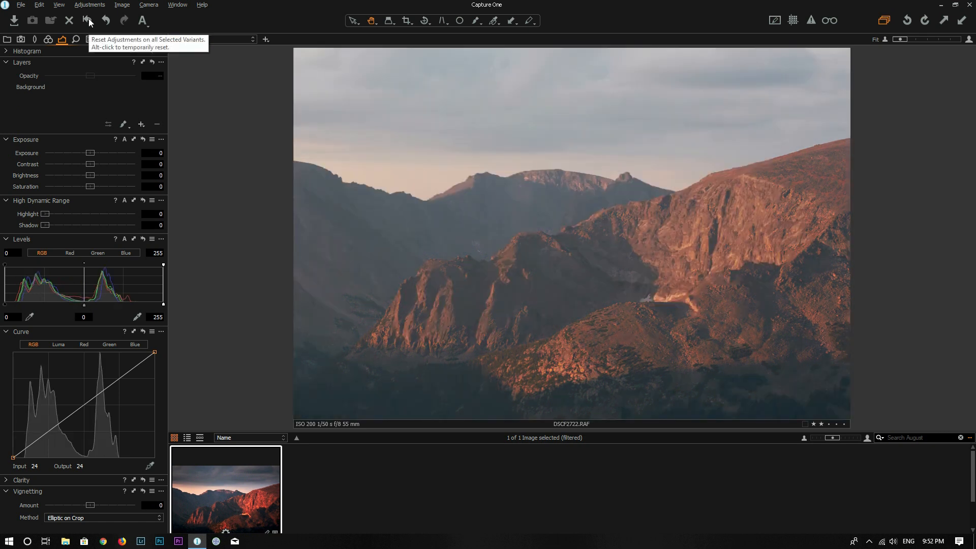